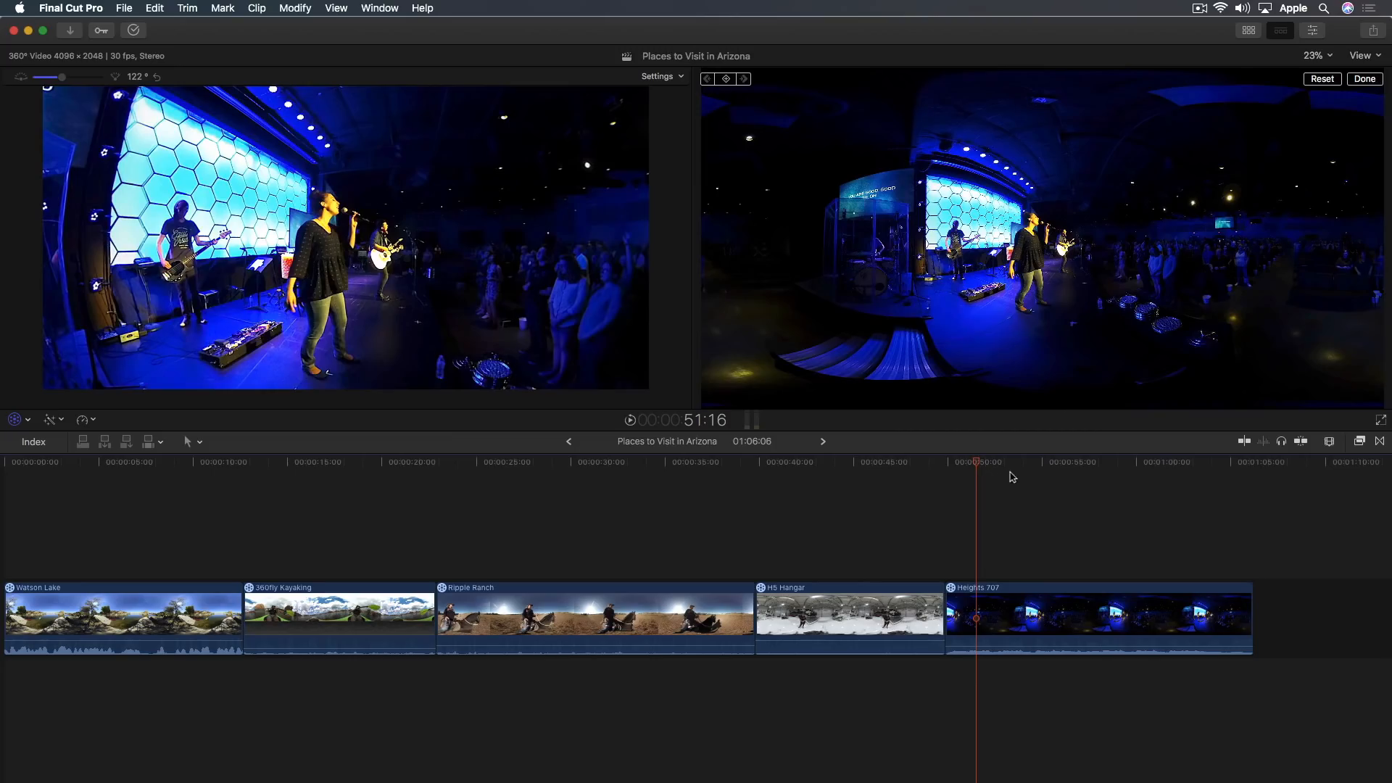
# Open the Effects browser and choose the 360° effects category.
pyautogui.click(1078, 462)
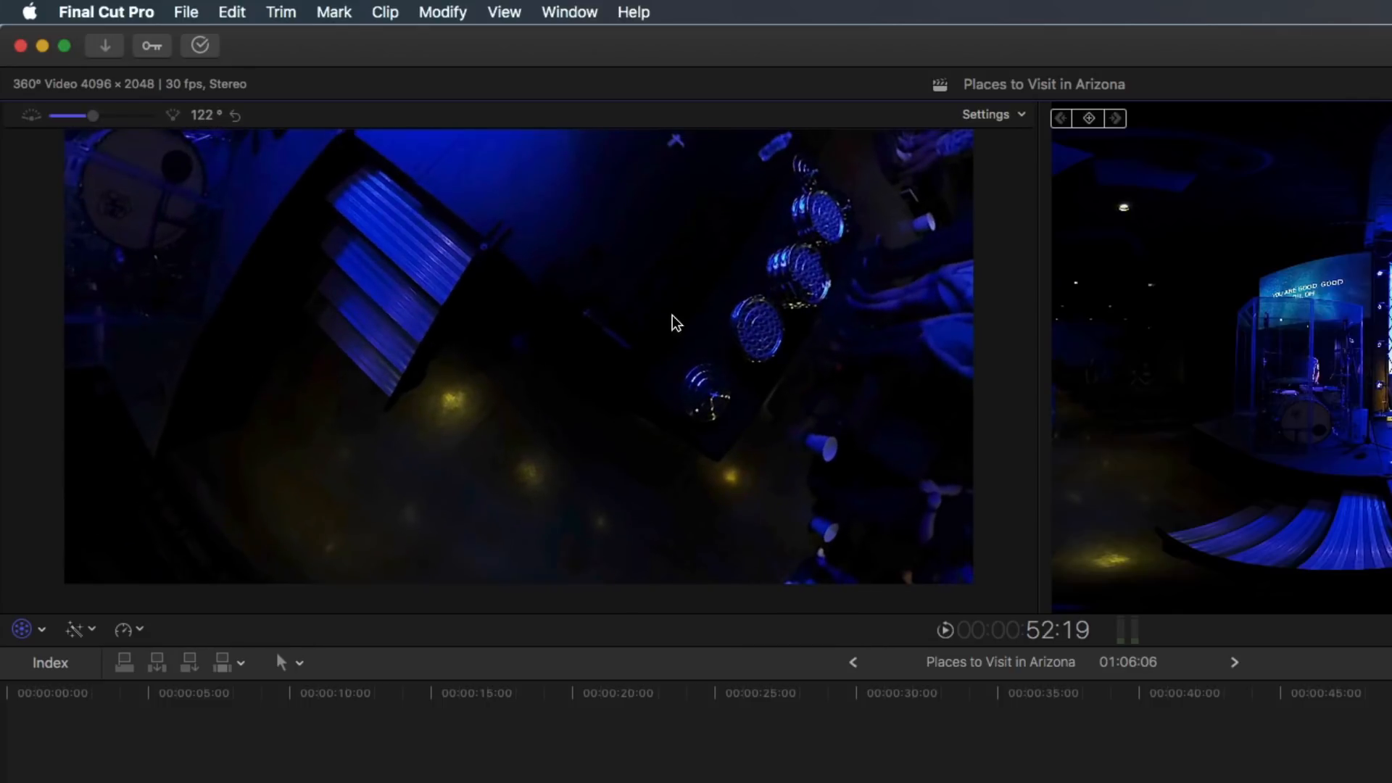
pyautogui.moveTo(454, 329)
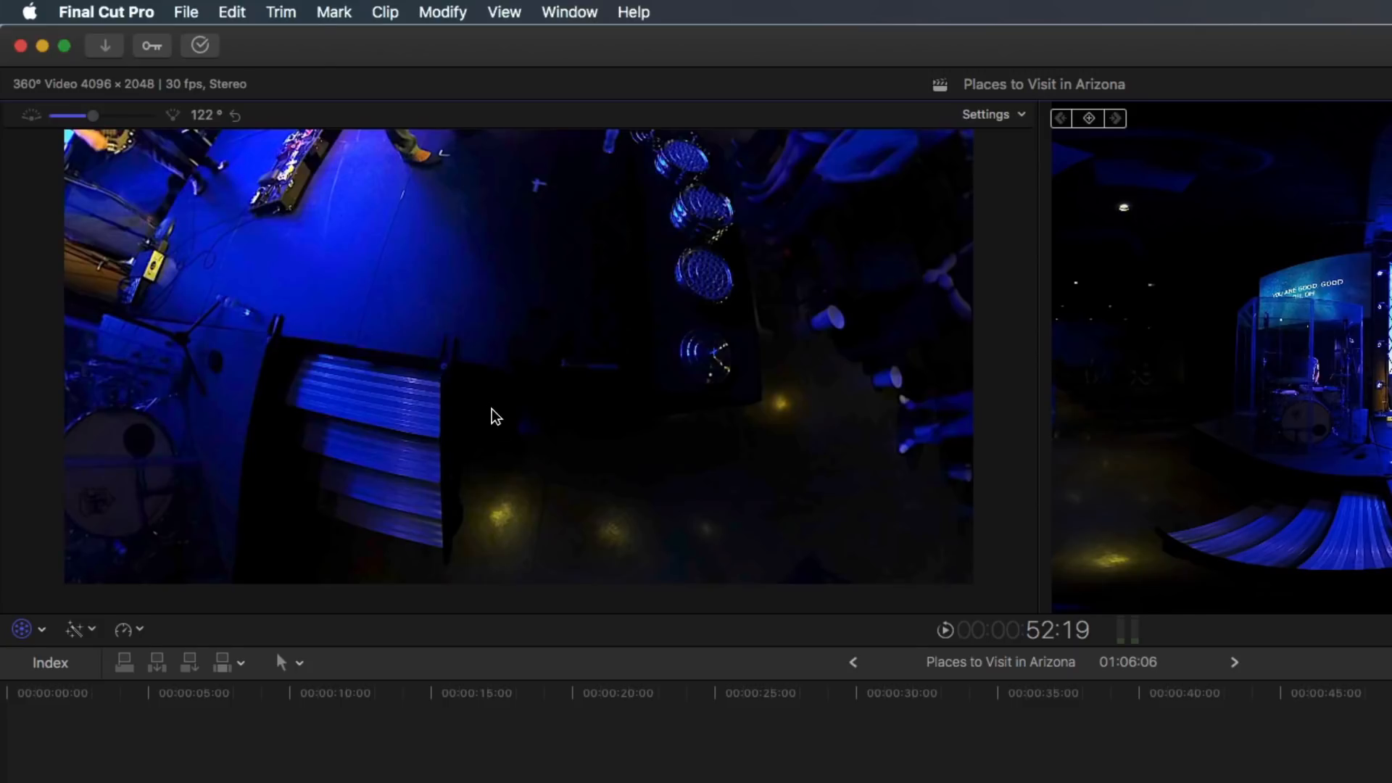
pyautogui.click(502, 419)
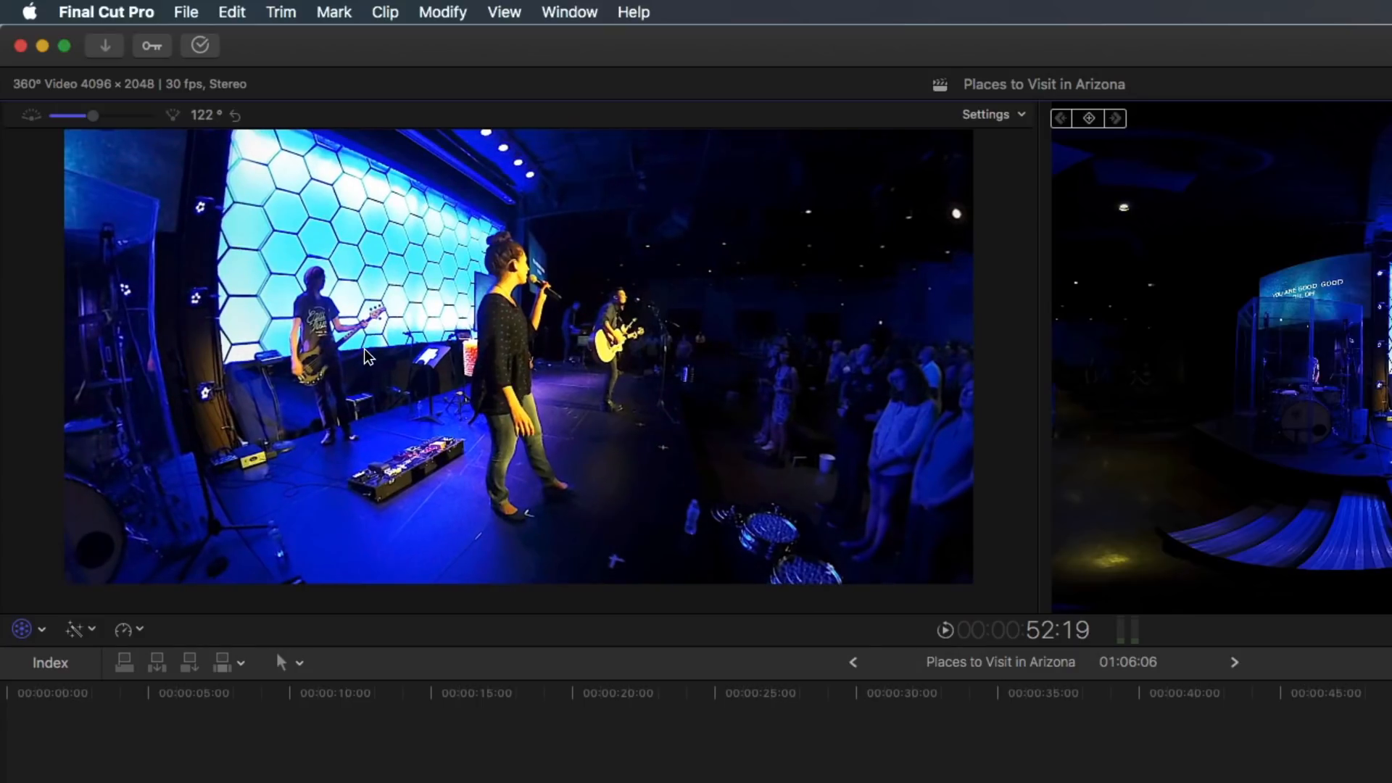
pyautogui.moveTo(331, 352)
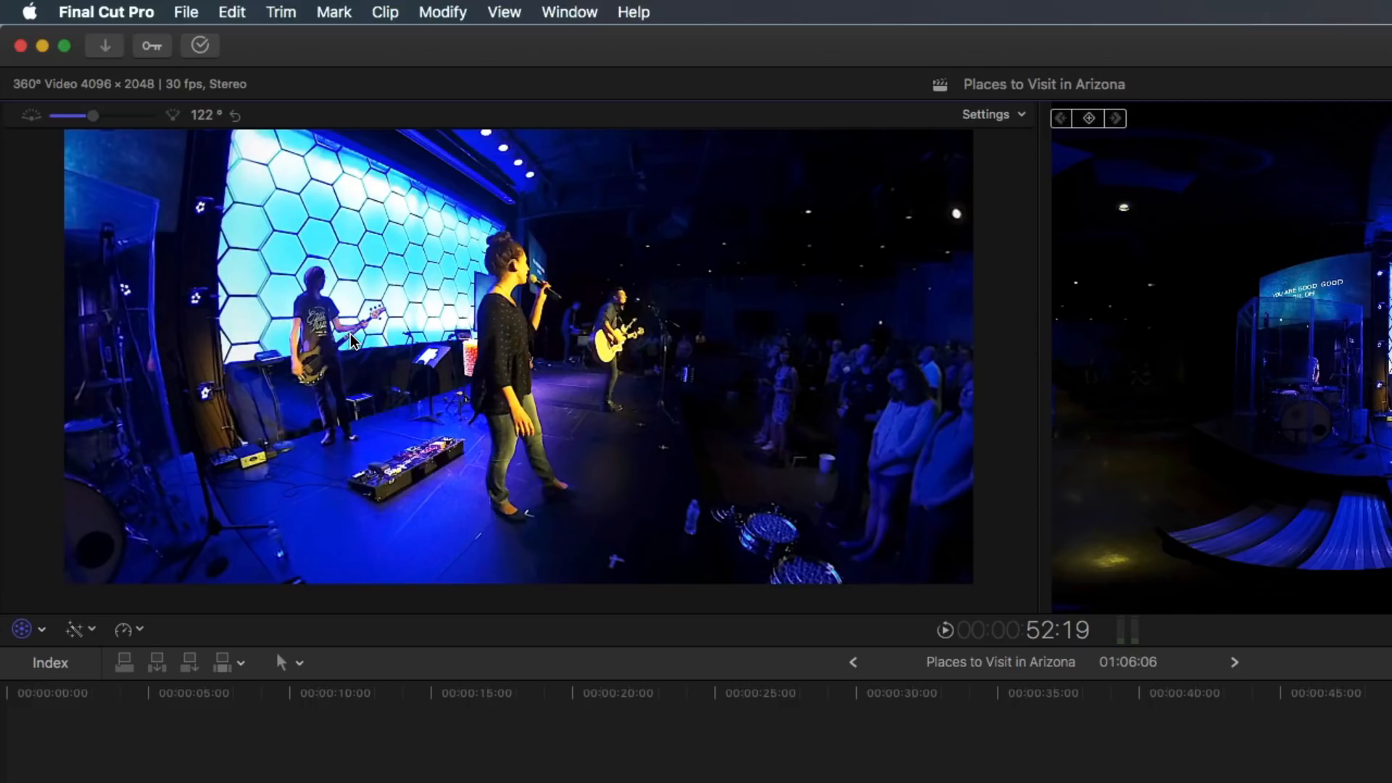
pyautogui.moveTo(398, 355)
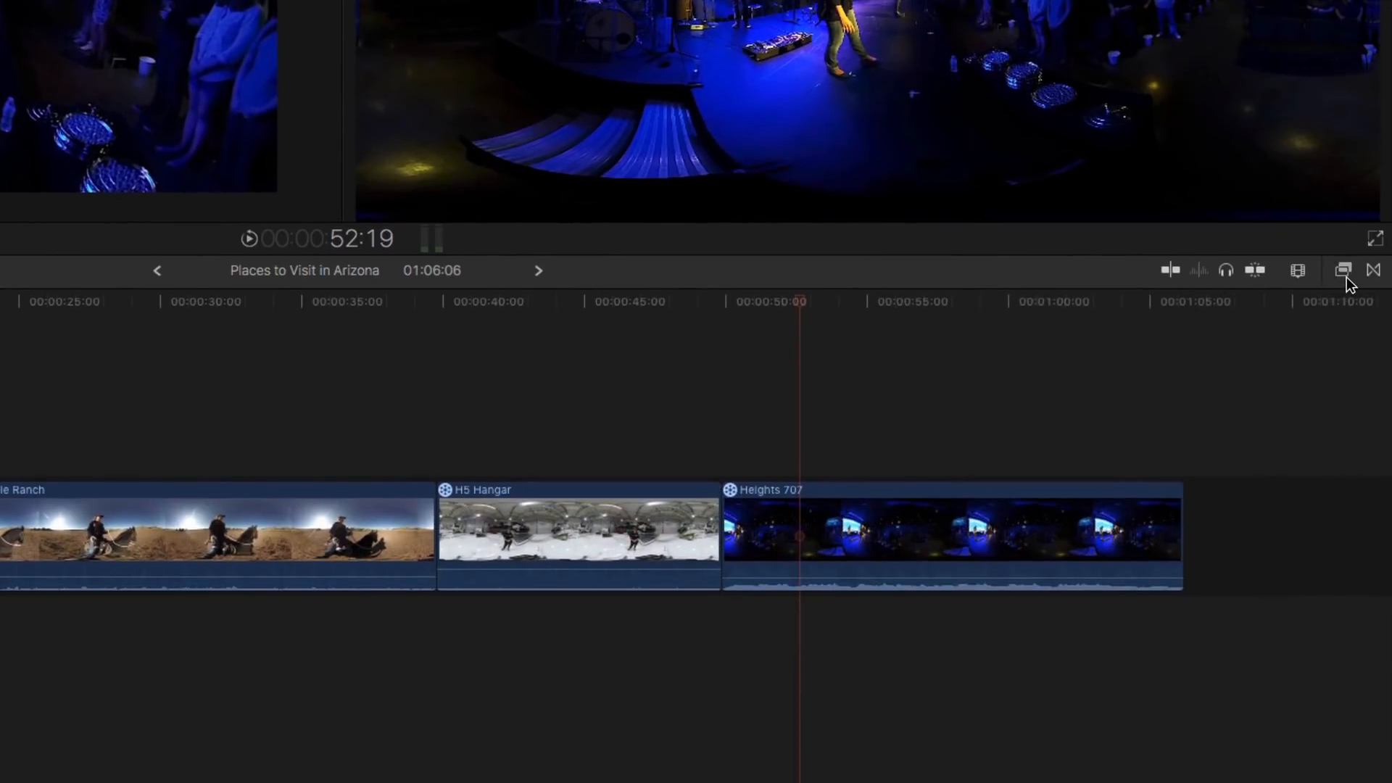
pyautogui.click(1342, 270)
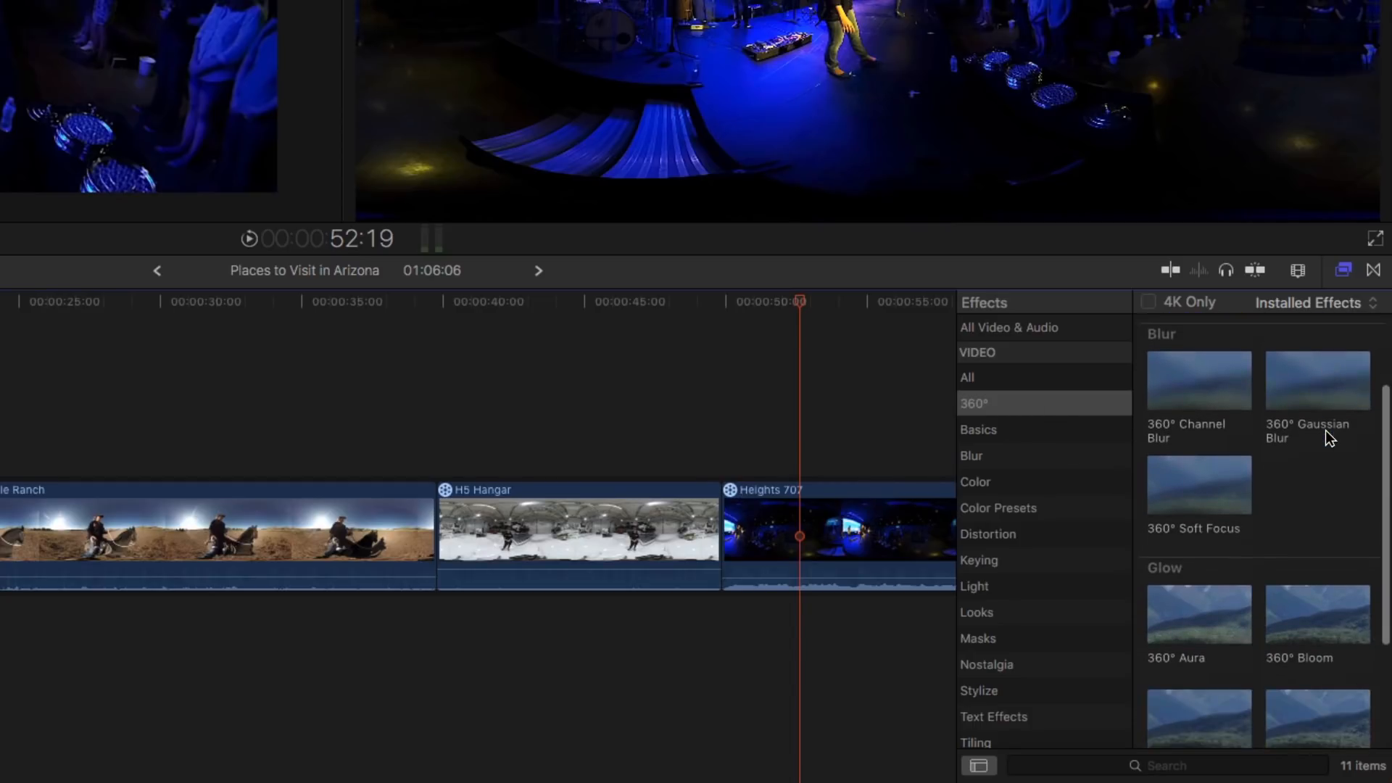
pyautogui.scroll(3)
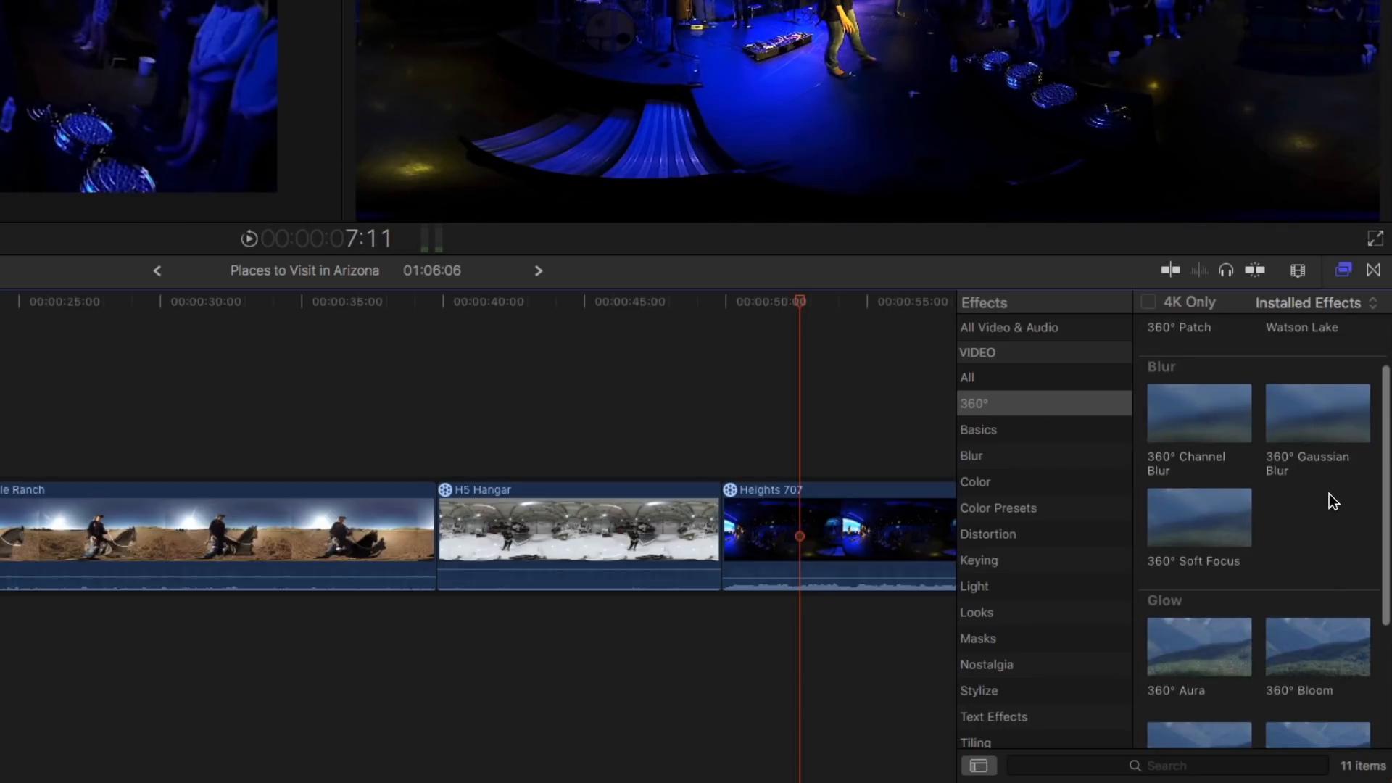
pyautogui.doubleClick(1197, 412)
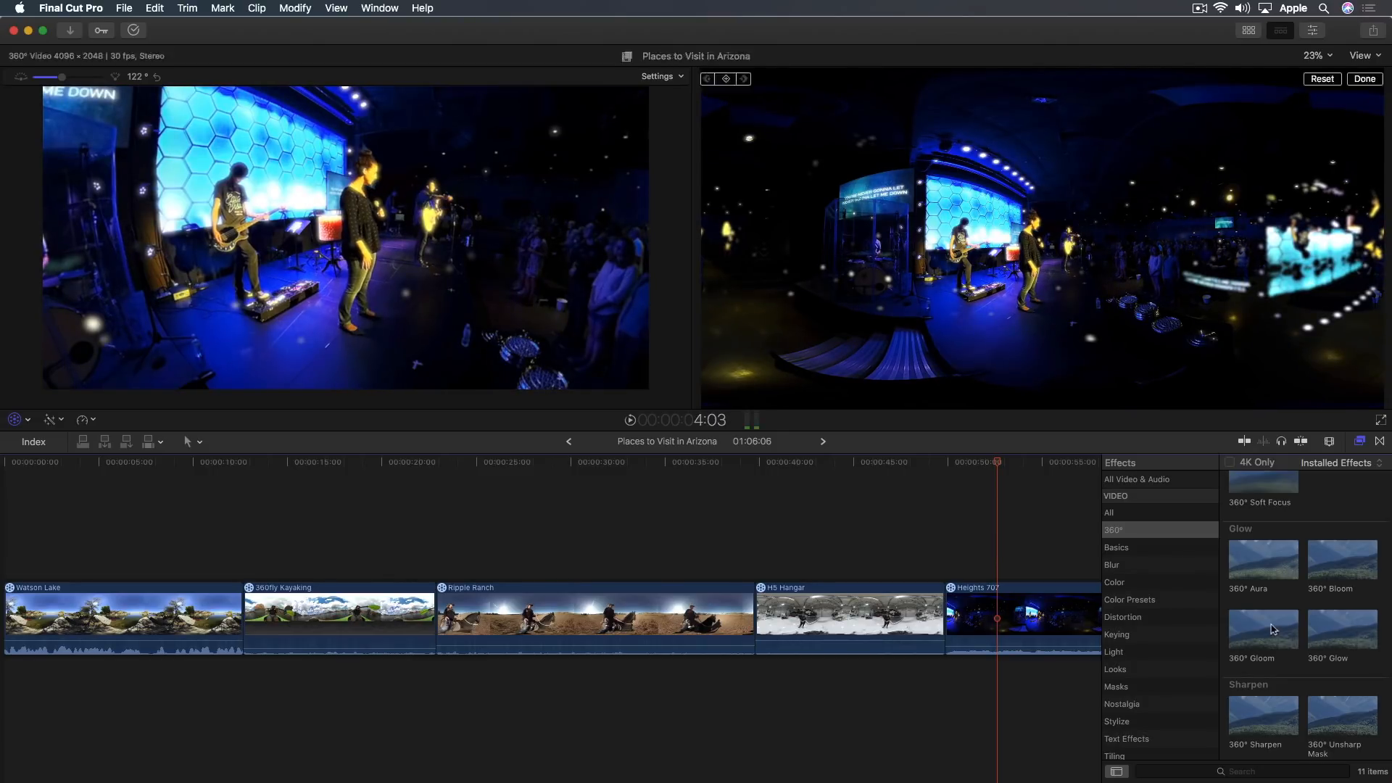
# Show the Blur effects category and open the Inspector for the Heights 707 clip.
pyautogui.click(1111, 565)
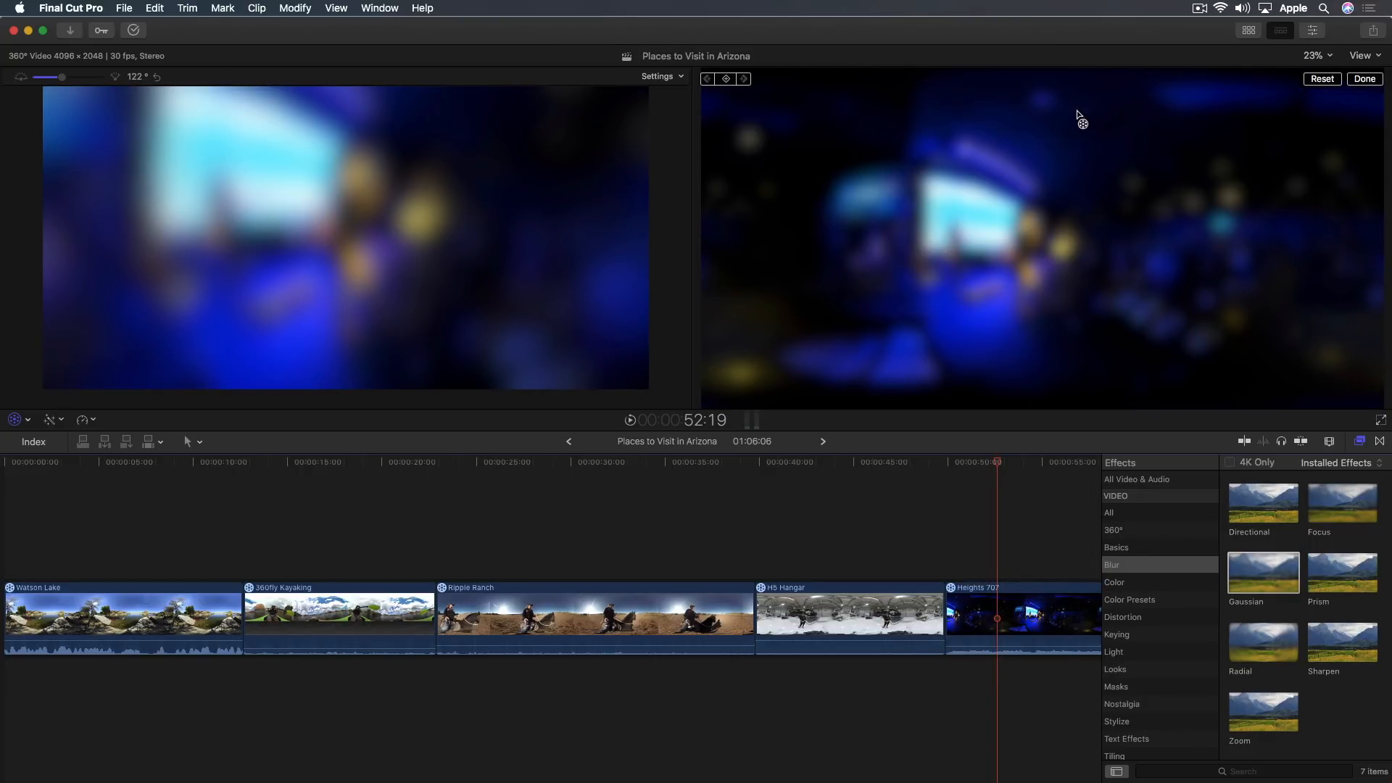
pyautogui.moveTo(1119, 182)
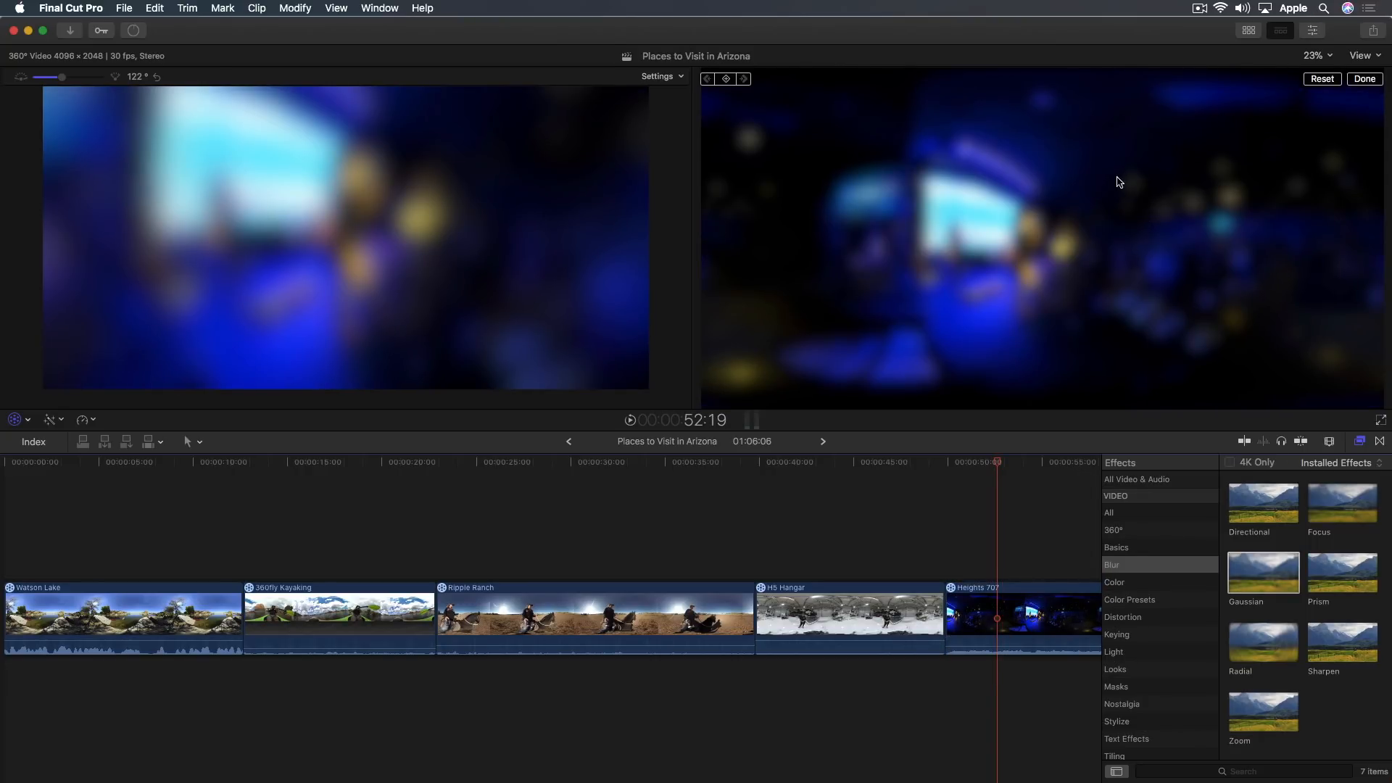
pyautogui.click(1312, 29)
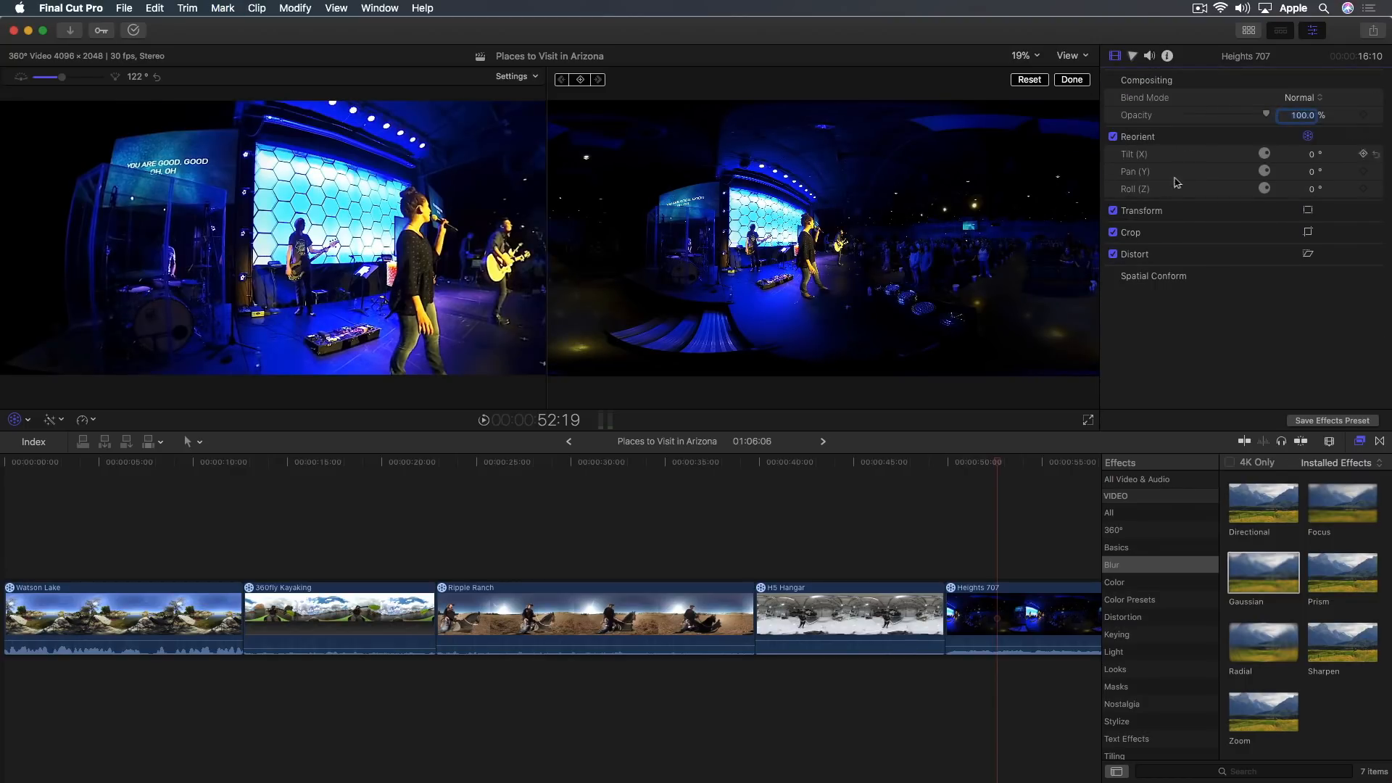
pyautogui.moveTo(1009, 495)
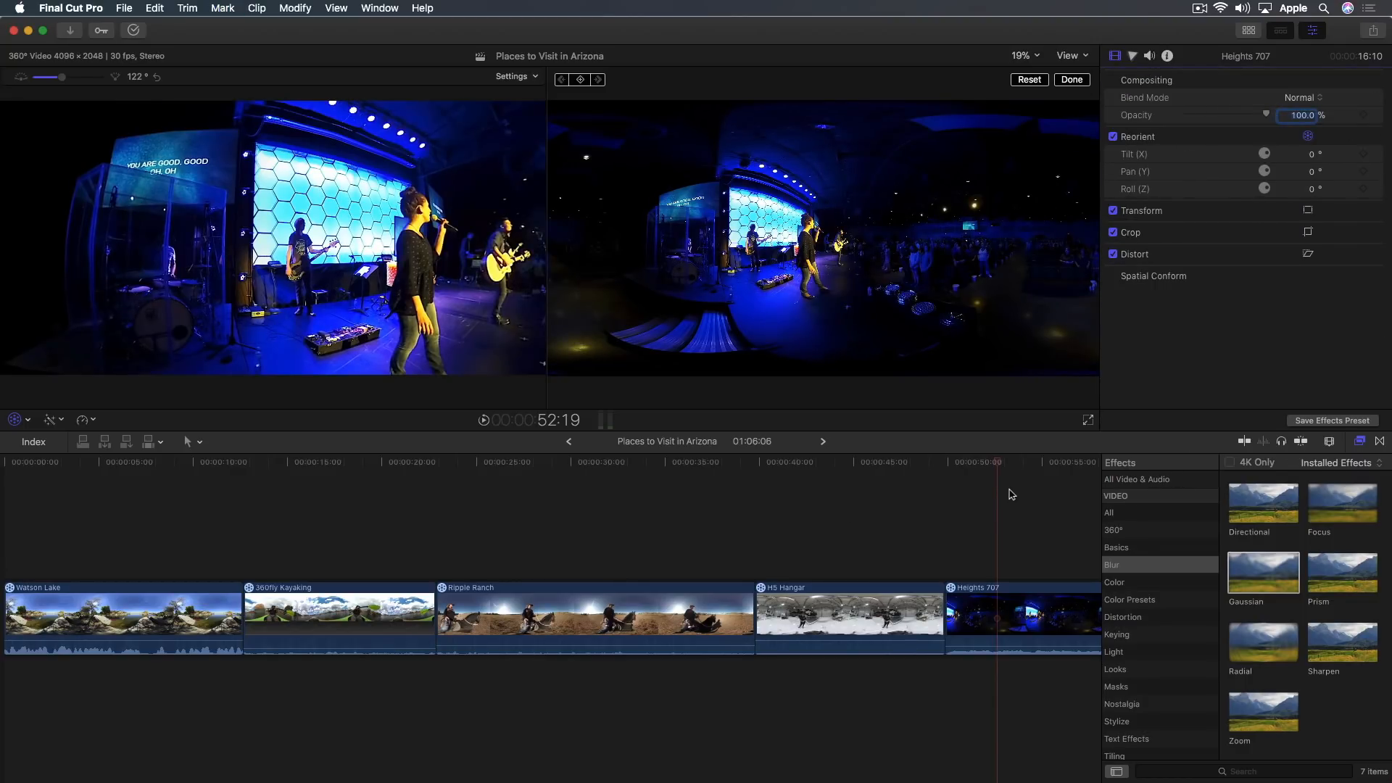
pyautogui.moveTo(1316, 545)
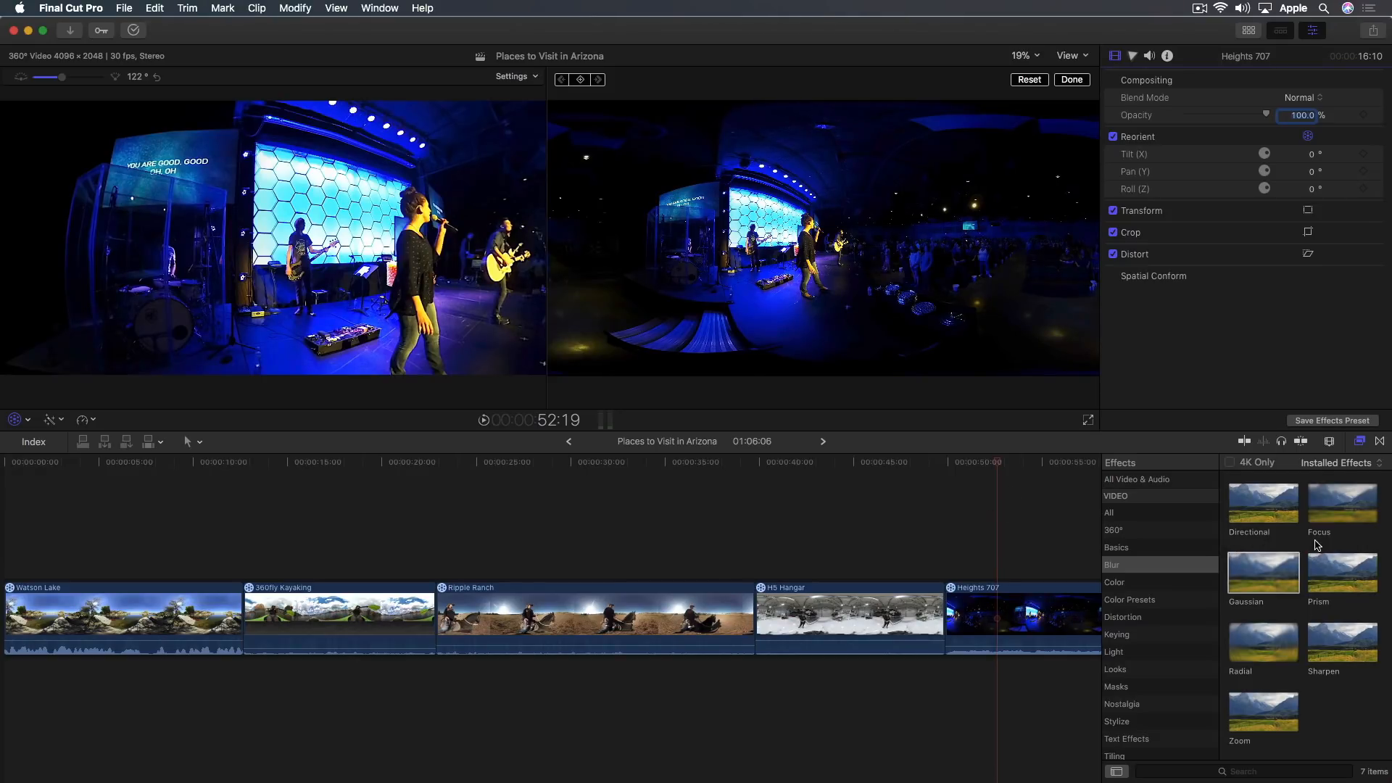
# Apply the 360° Gaussian Blur from the 360° category to Heights 707.
pyautogui.click(1113, 530)
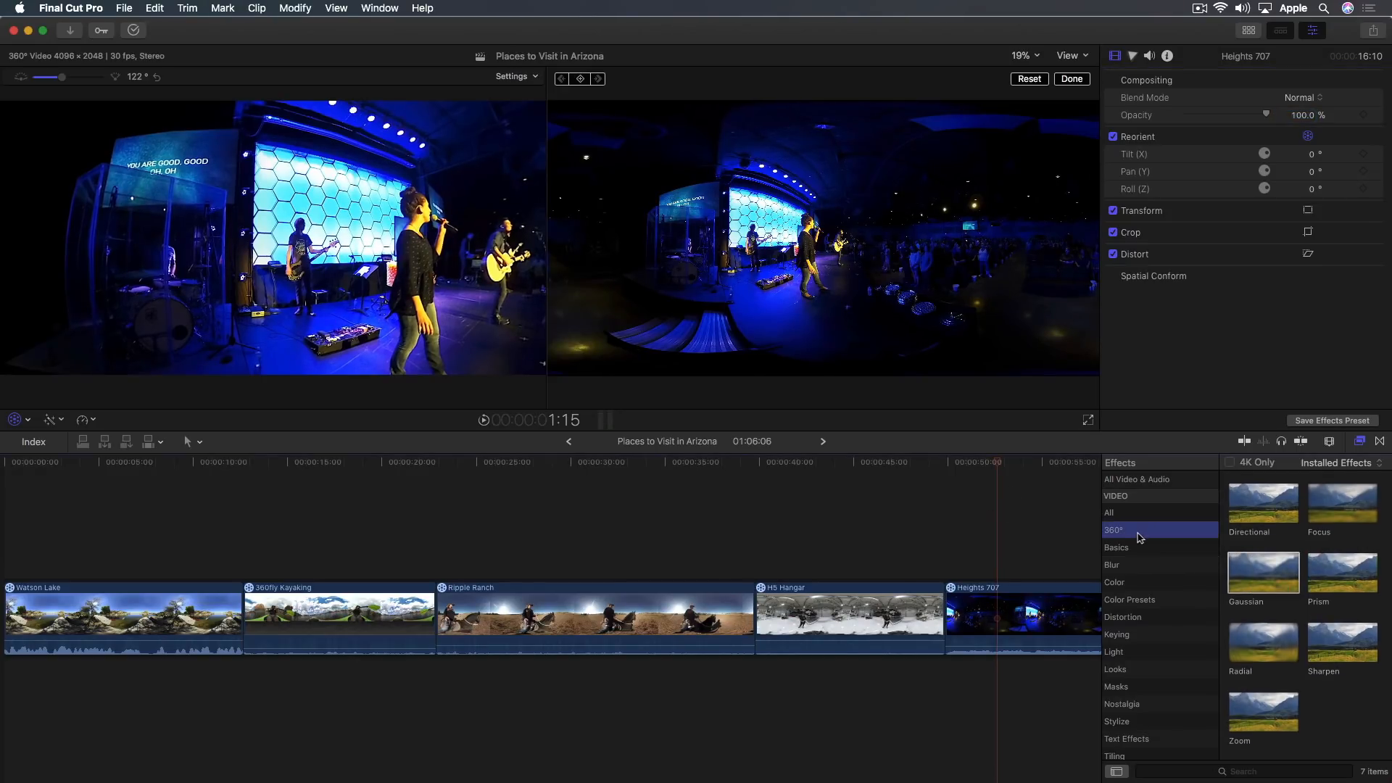
pyautogui.click(1116, 530)
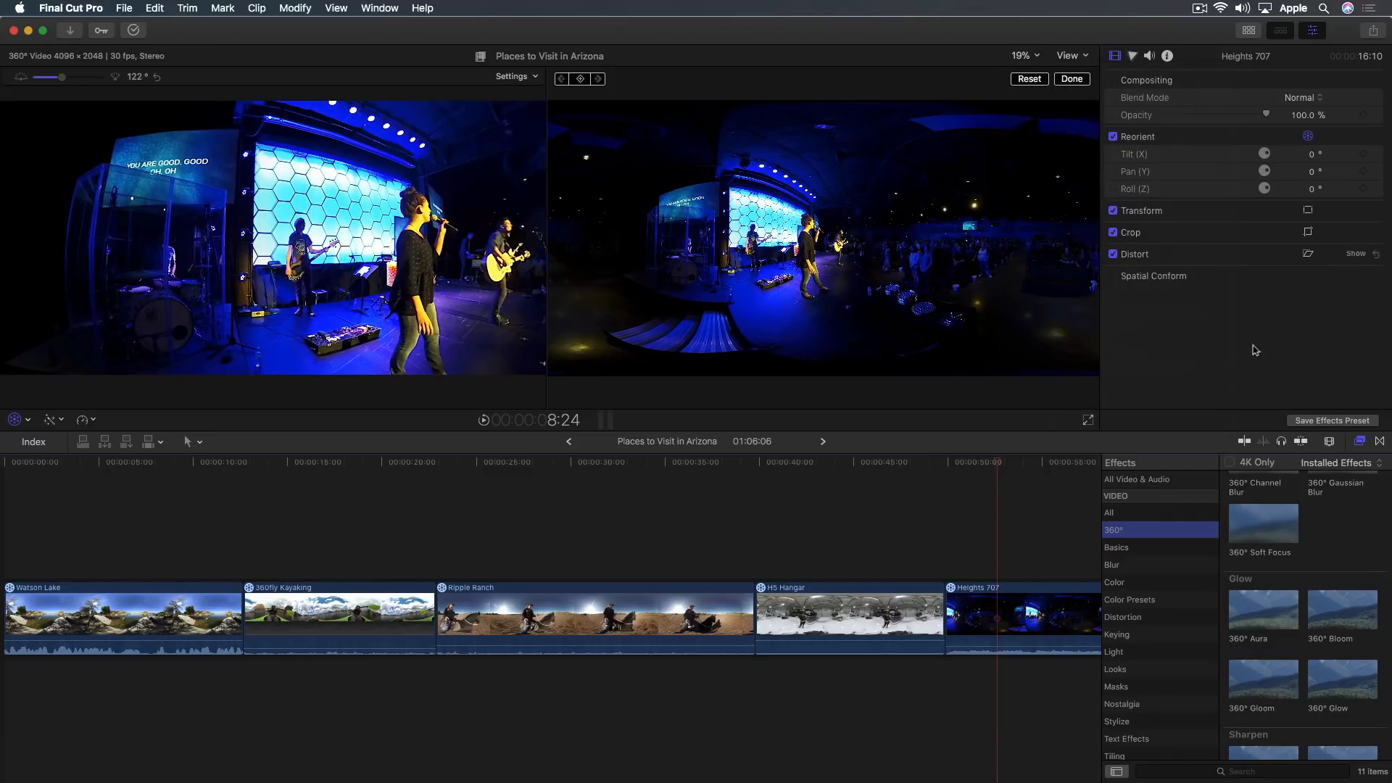
pyautogui.scroll(-3)
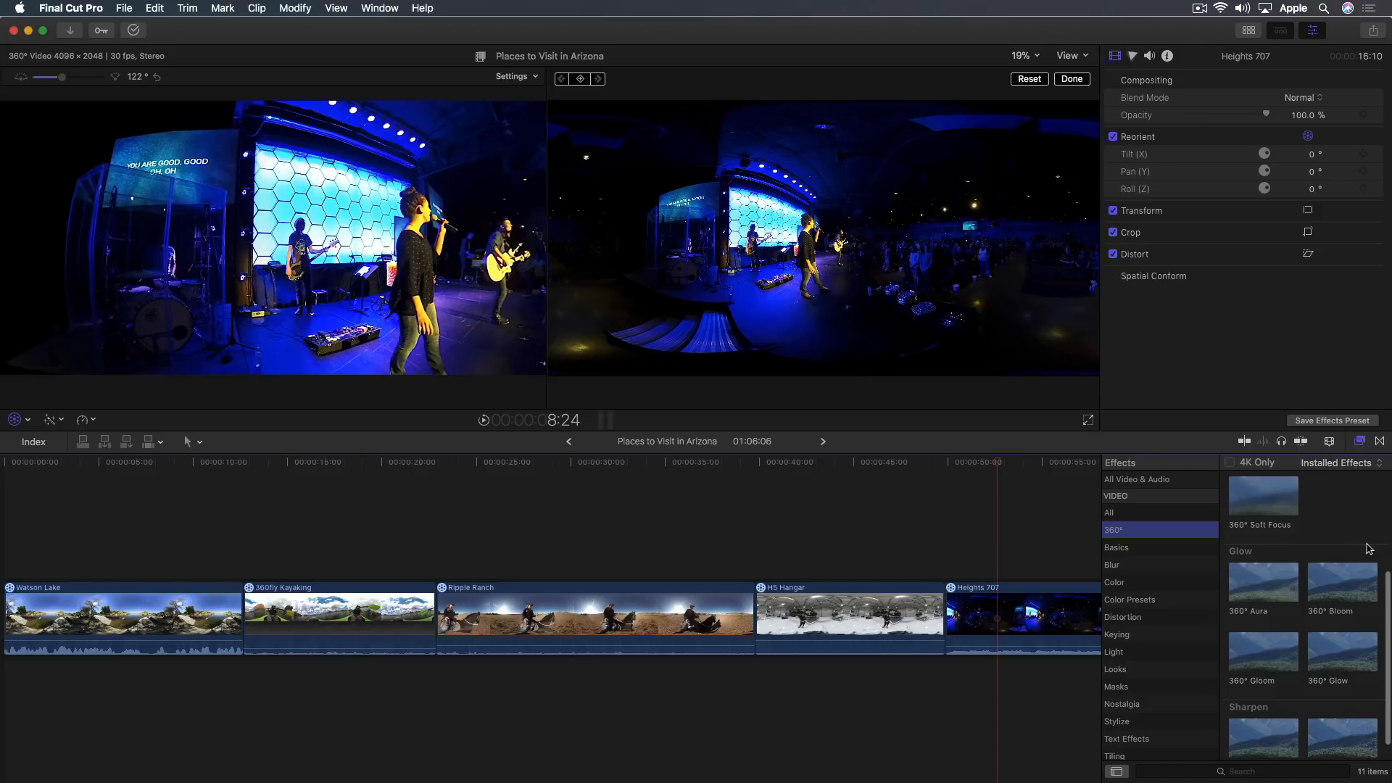
pyautogui.scroll(3)
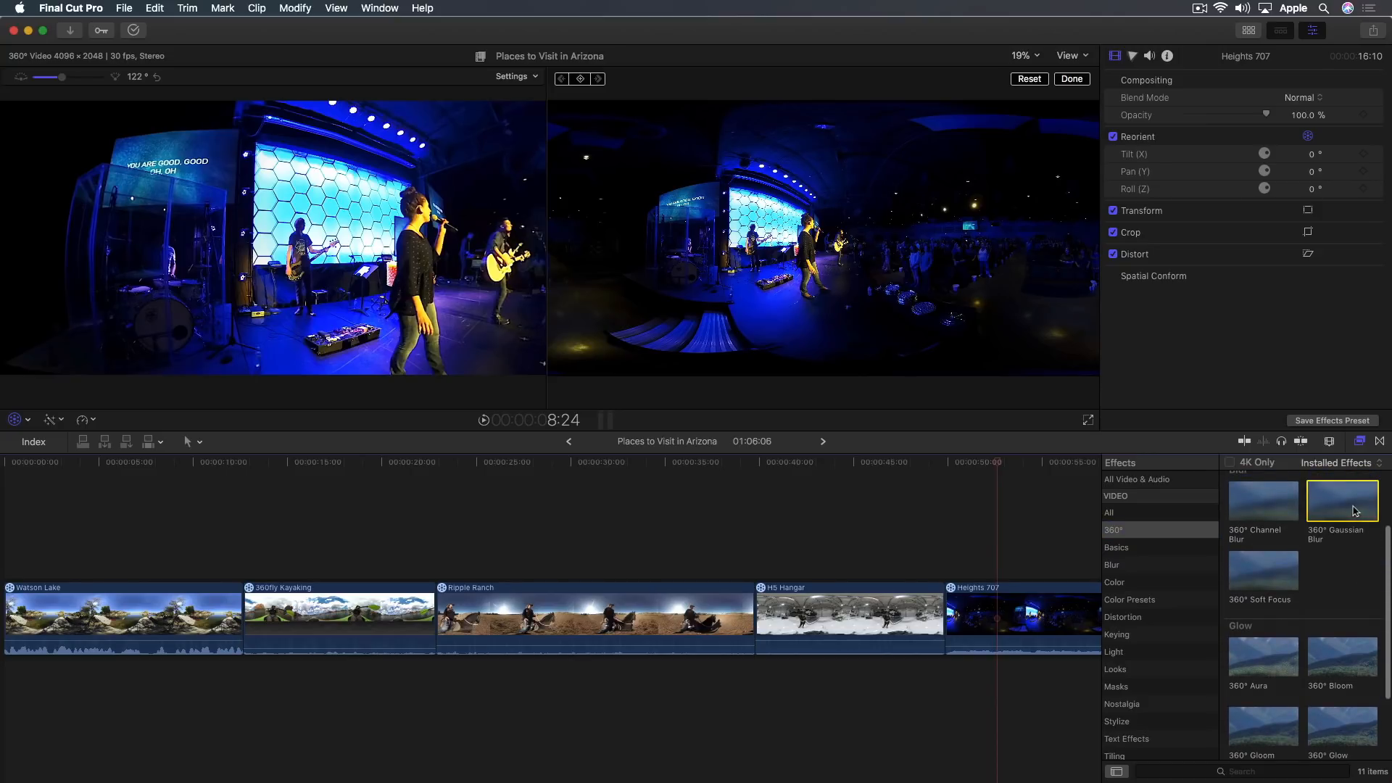
pyautogui.doubleClick(1341, 499)
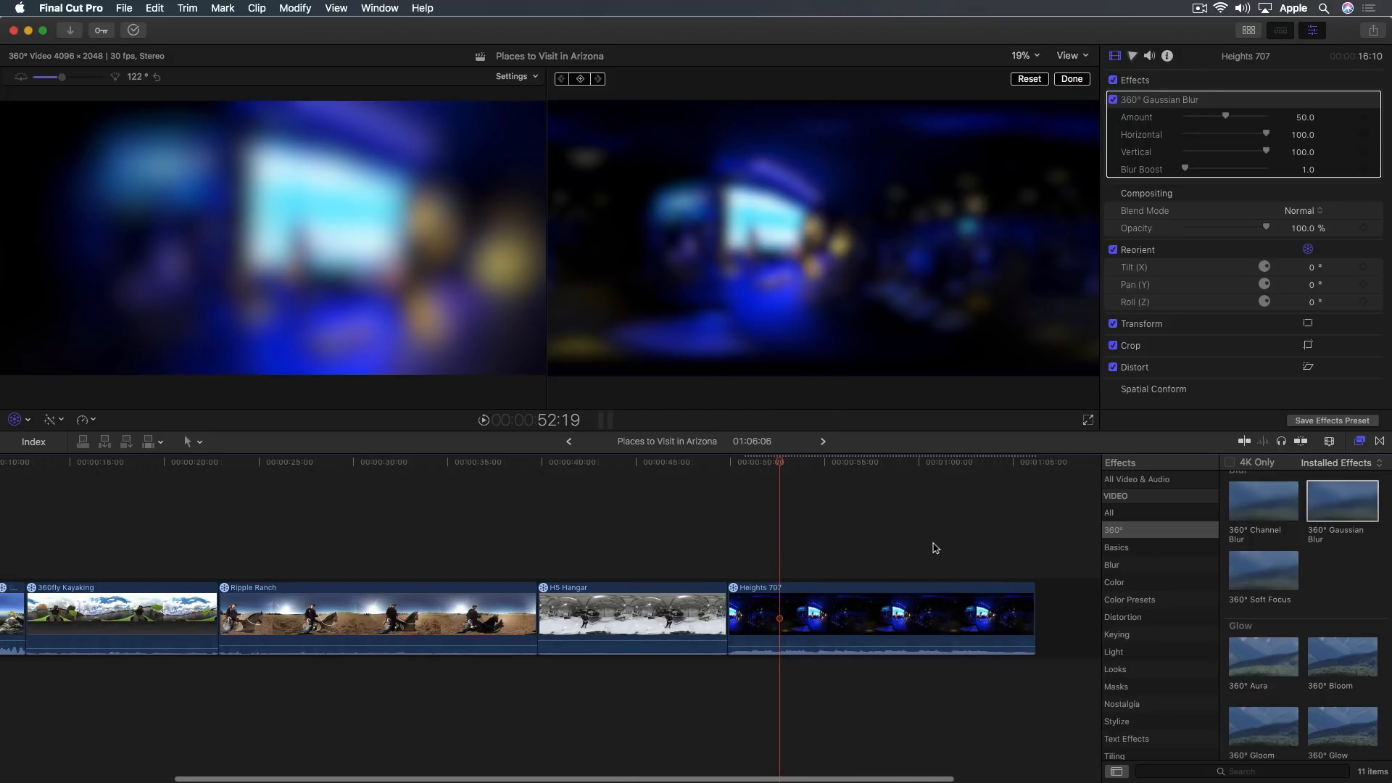
pyautogui.moveTo(871, 509)
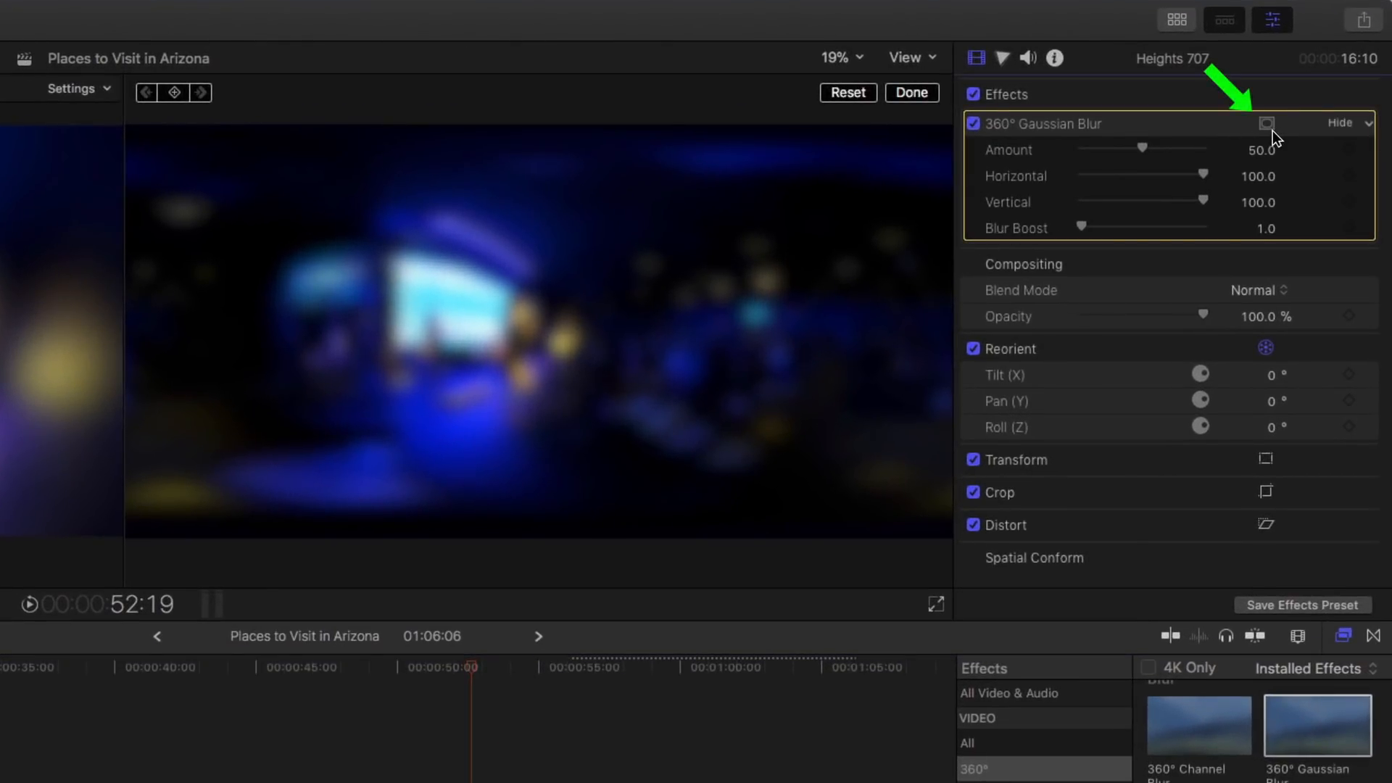
# Add a shape mask to the blur and set the viewer zoom to 100%.
pyautogui.click(1265, 123)
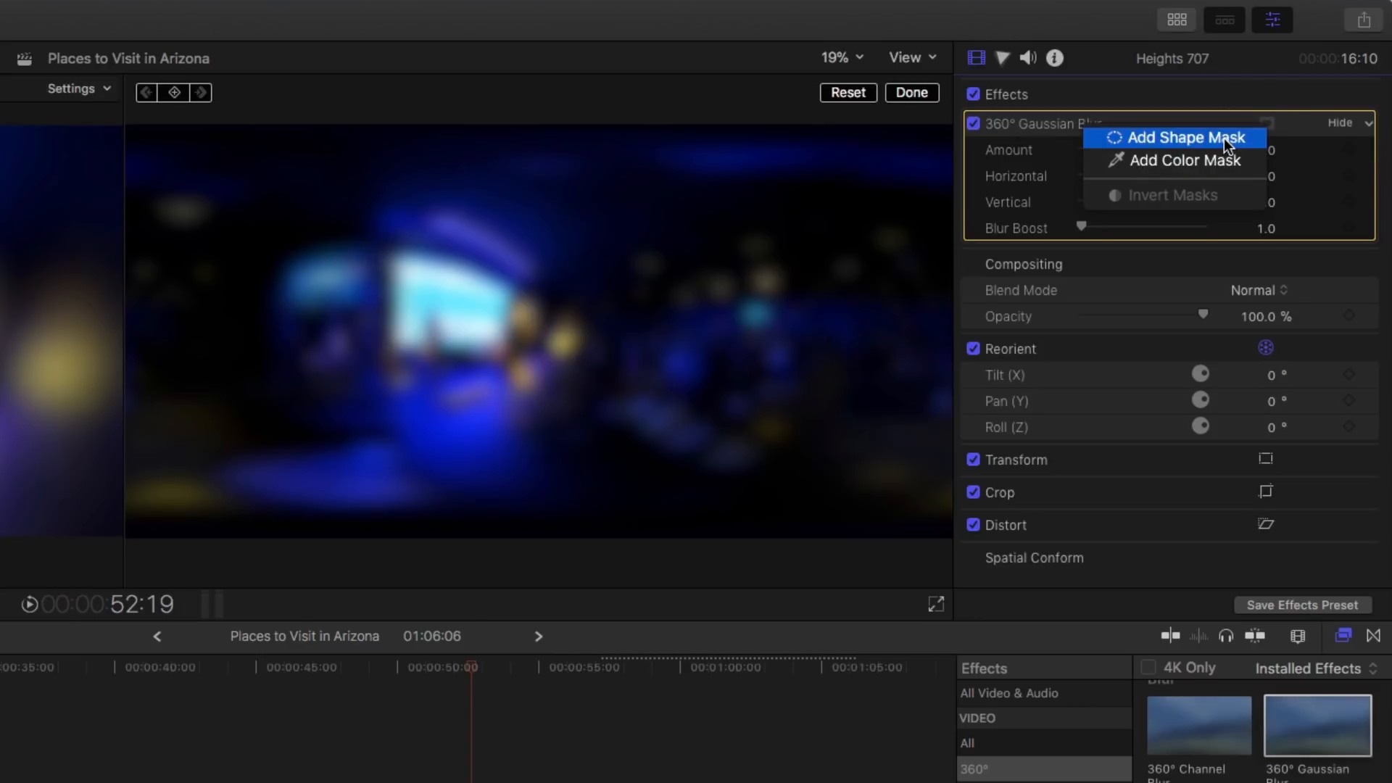
pyautogui.click(1180, 138)
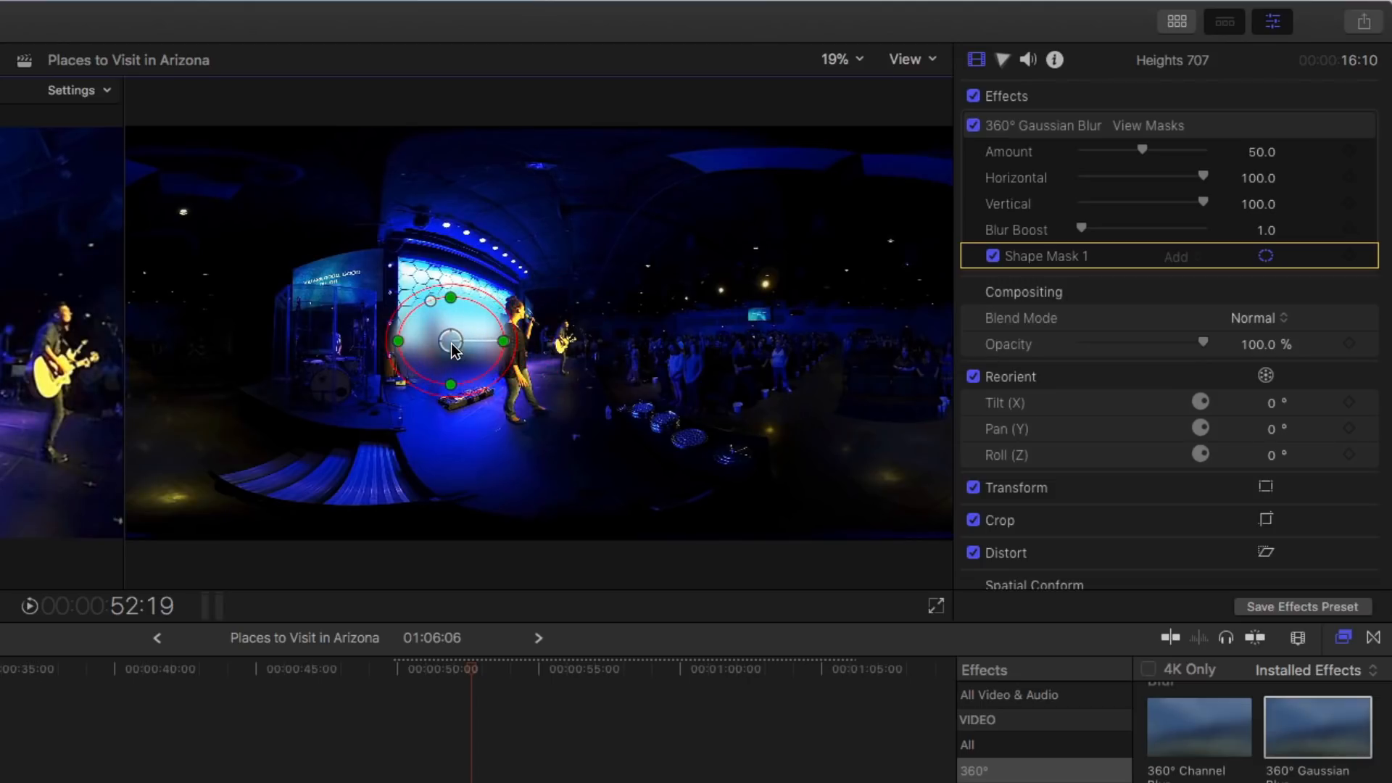
pyautogui.moveTo(897, 72)
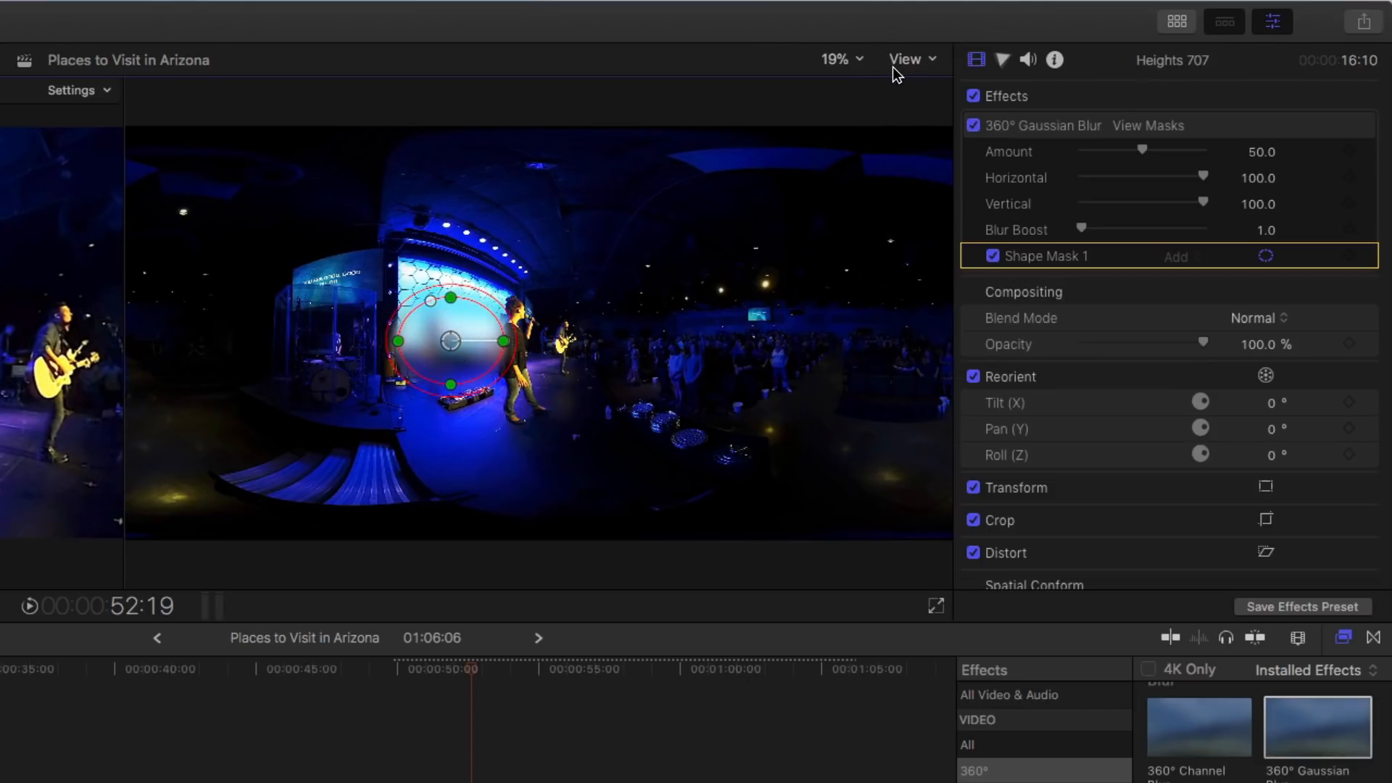
pyautogui.click(837, 60)
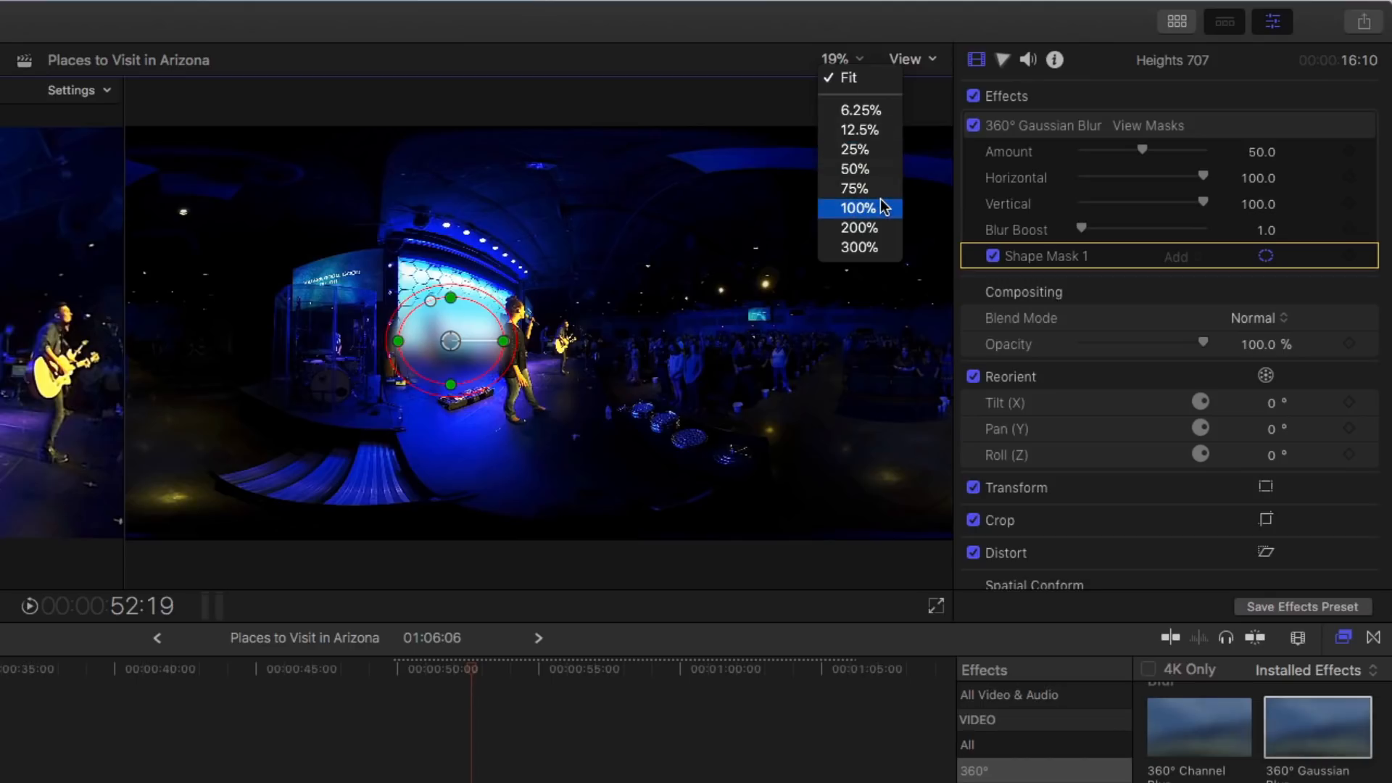
pyautogui.click(855, 208)
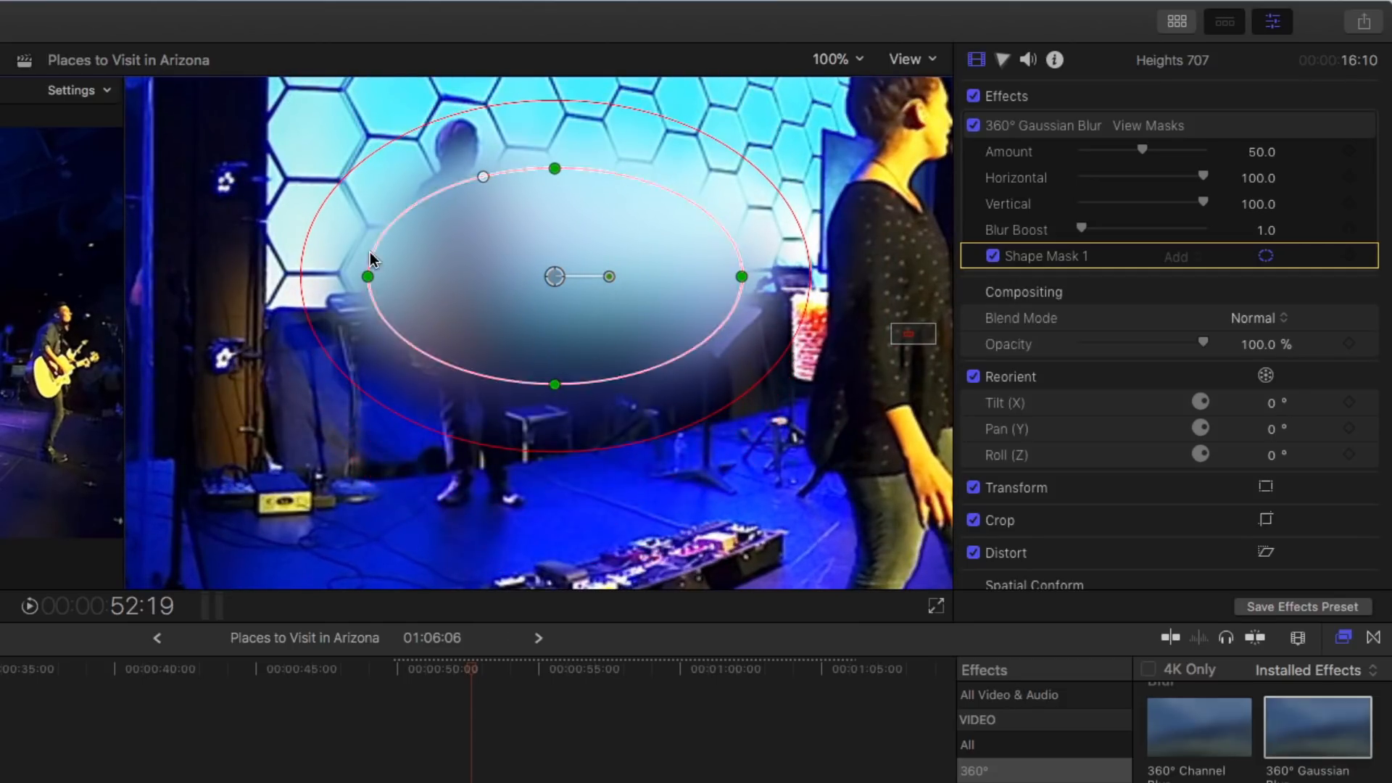
# Shrink the blur mask into a narrow oval and move it onto the bass player's shirt.
pyautogui.moveTo(368, 277); pyautogui.dragTo(441, 276)
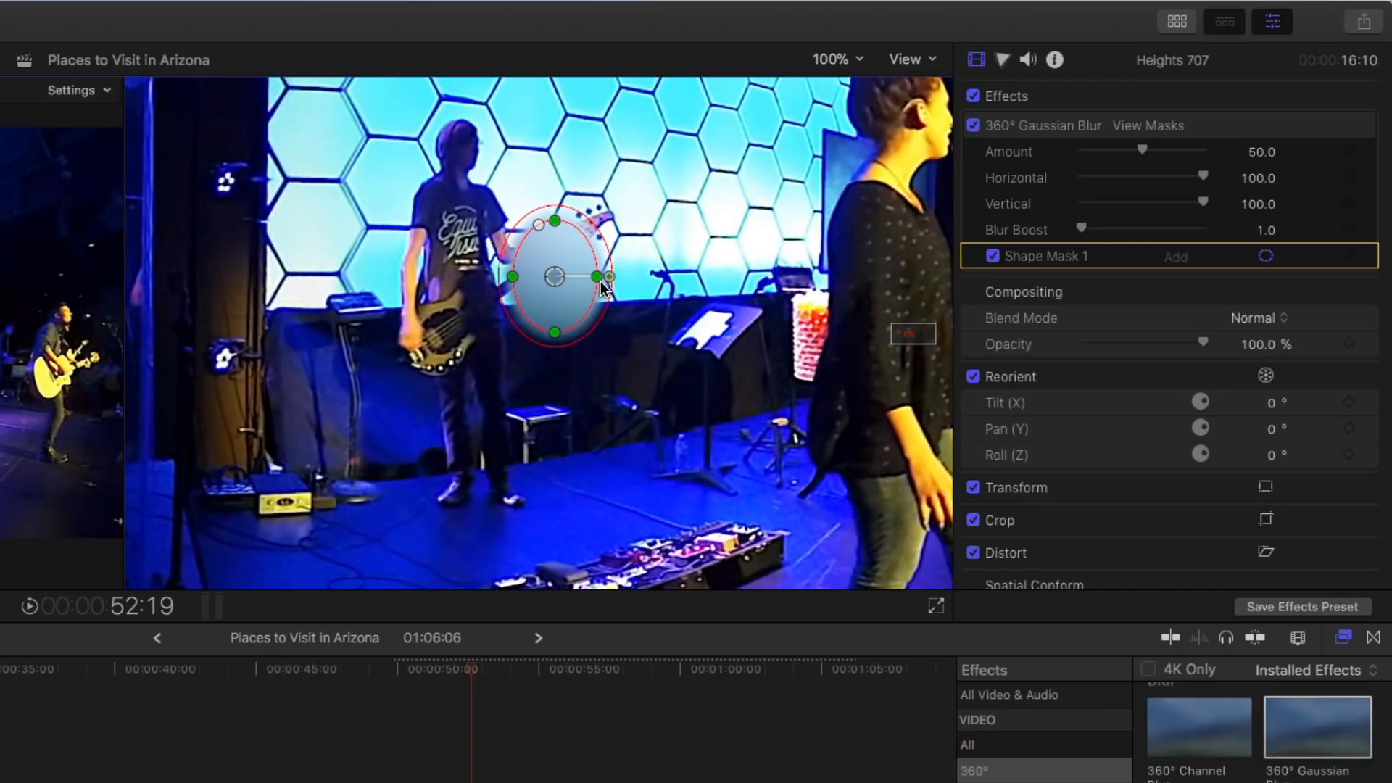
pyautogui.moveTo(554, 276); pyautogui.dragTo(532, 270)
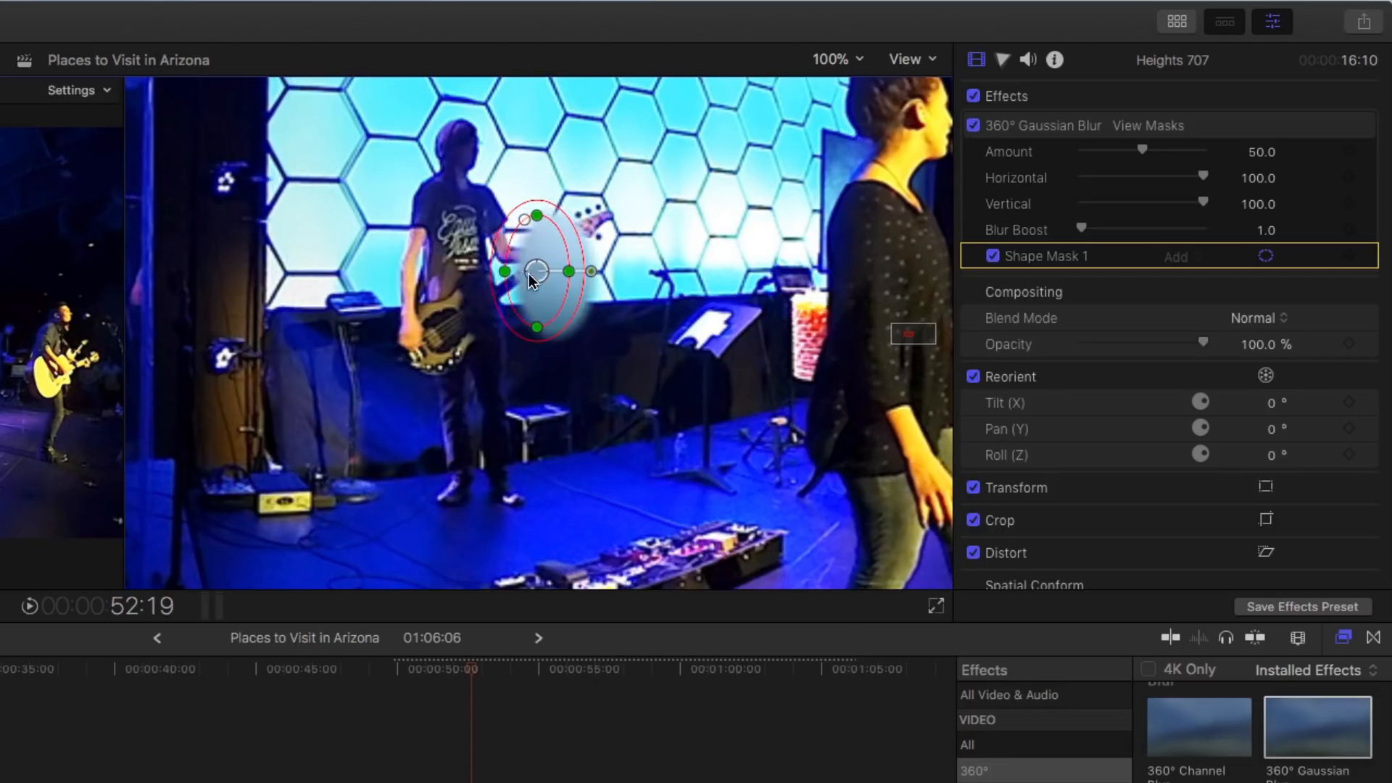
pyautogui.moveTo(537, 270); pyautogui.dragTo(462, 246)
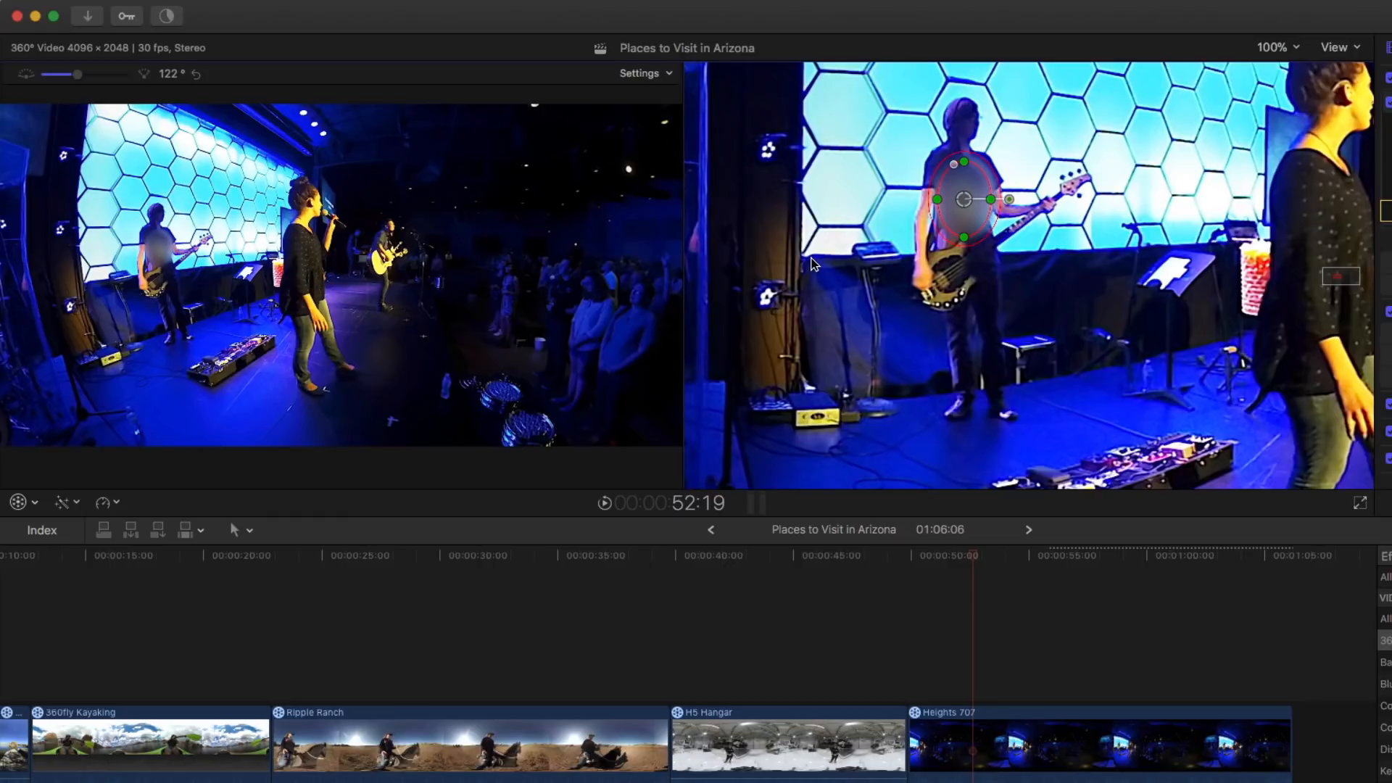
pyautogui.moveTo(980, 567)
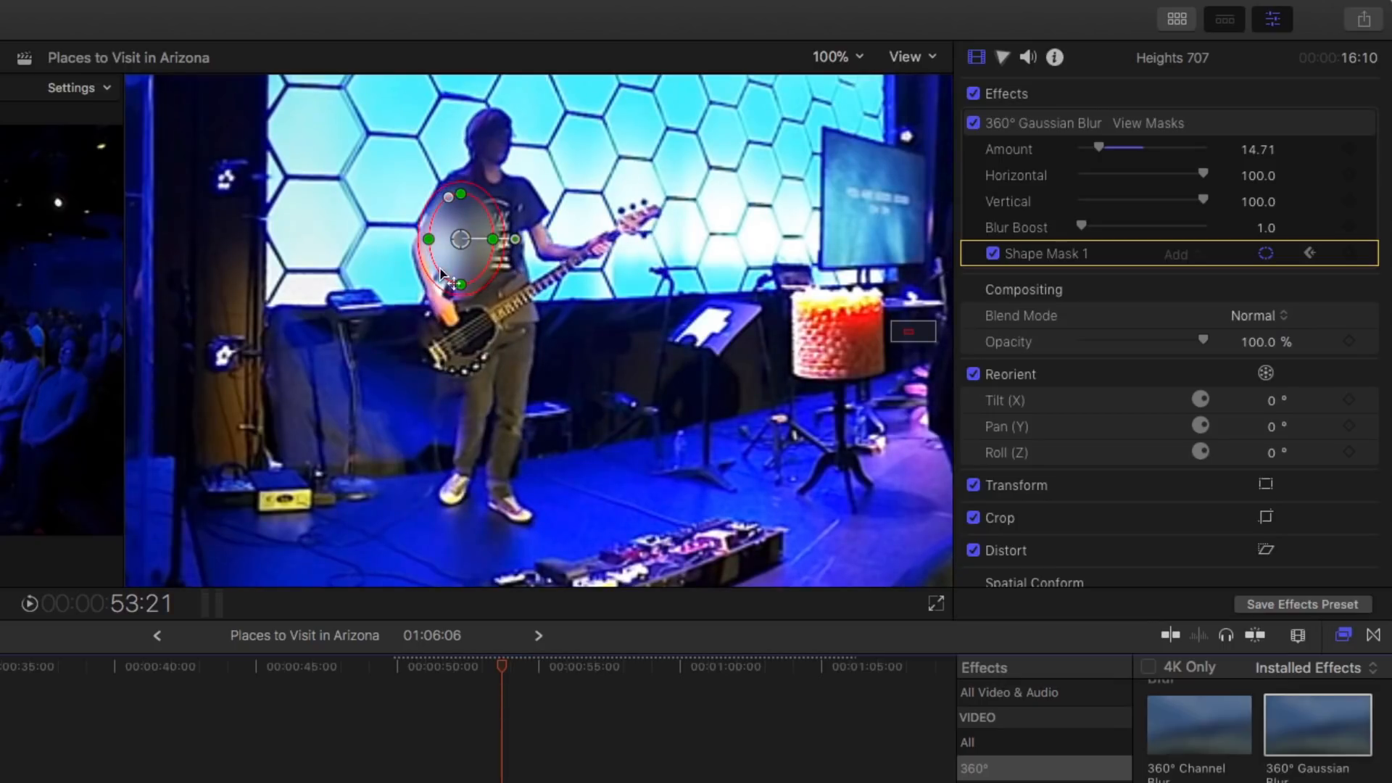
# Reposition the mask onto the shirt at several playhead times, then scrub to check tracking.
pyautogui.moveTo(461, 238); pyautogui.dragTo(490, 237)
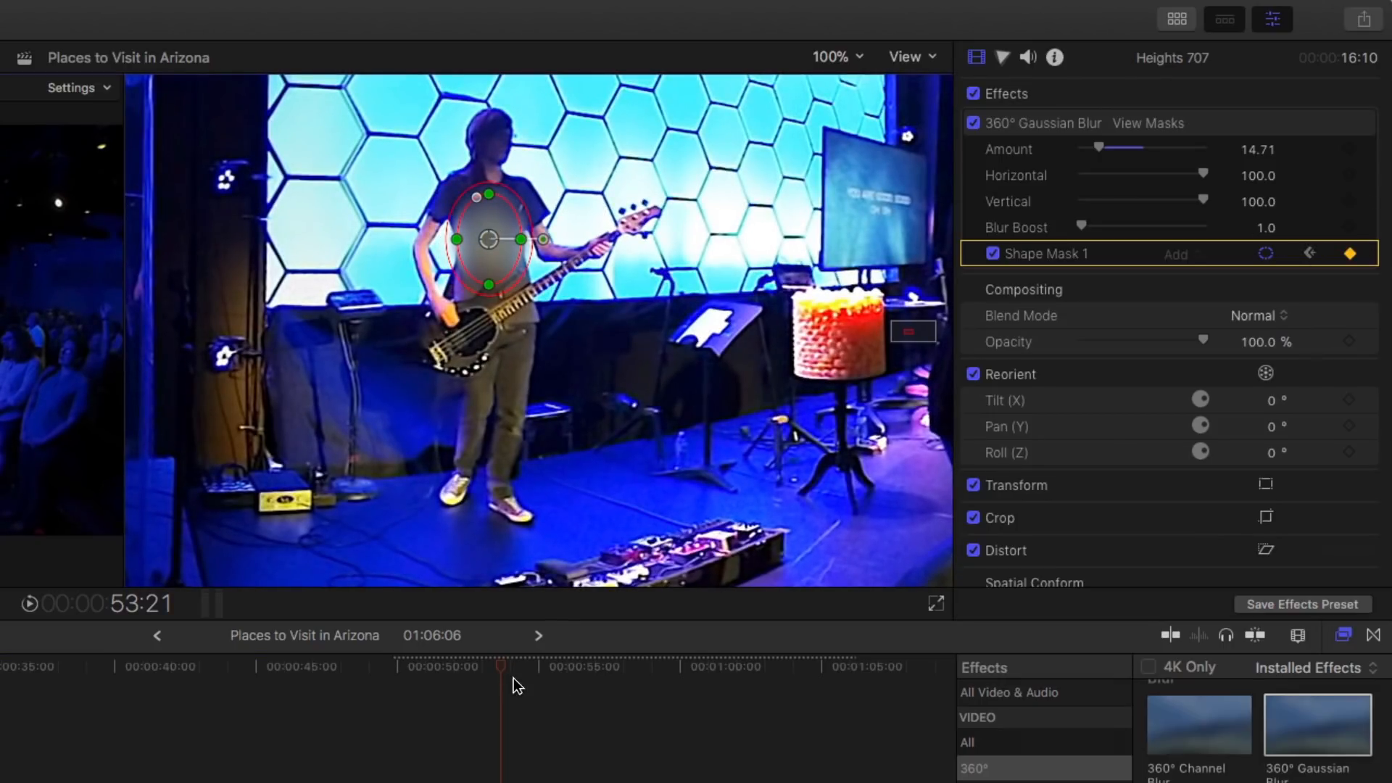
pyautogui.click(595, 667)
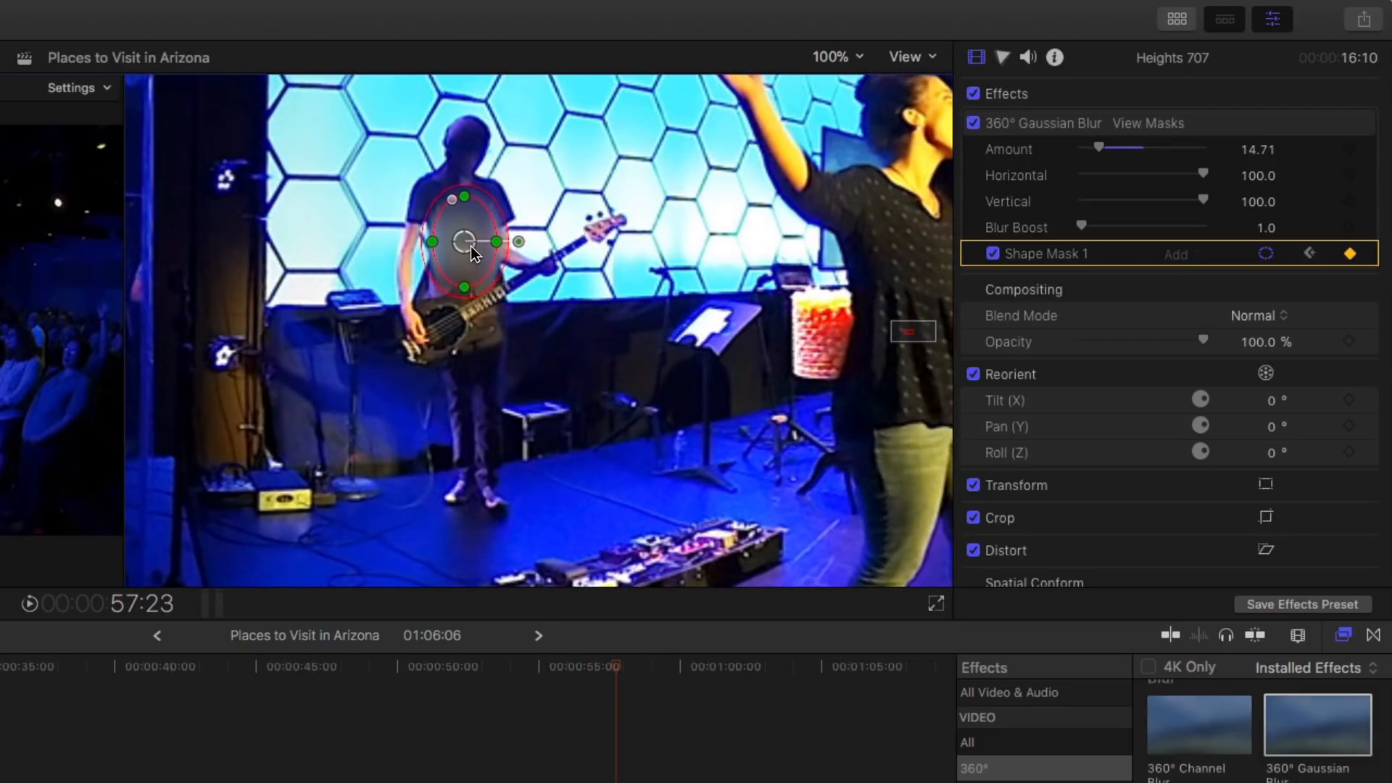
pyautogui.click(664, 665)
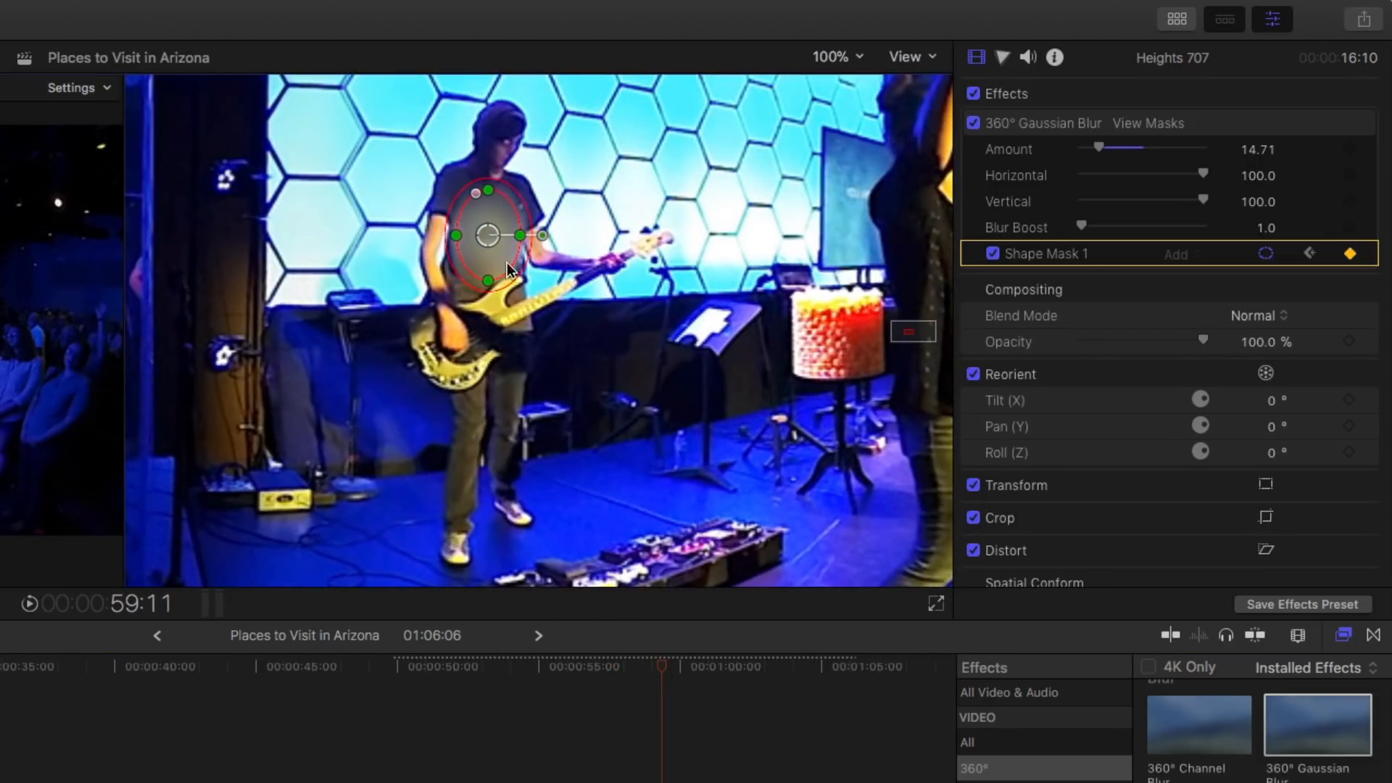
pyautogui.click(620, 667)
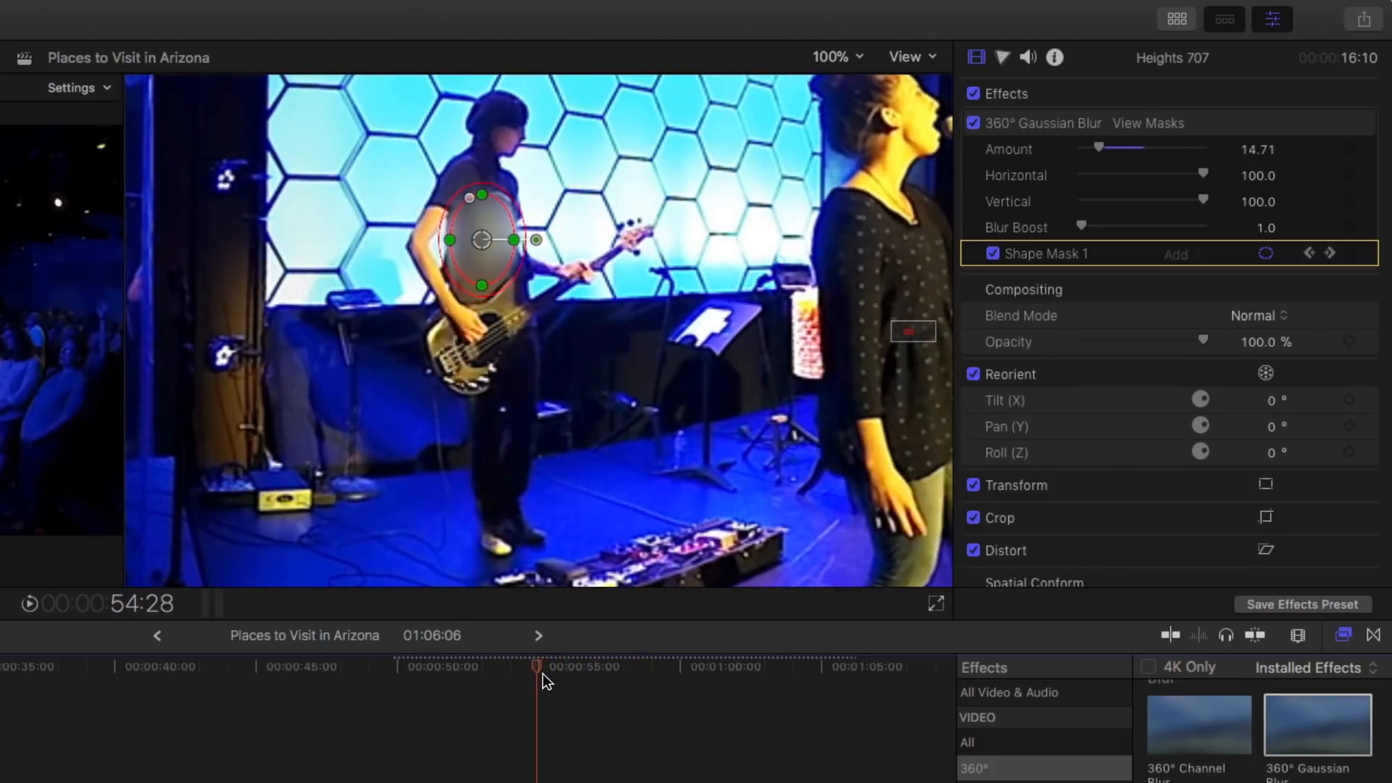
pyautogui.click(477, 667)
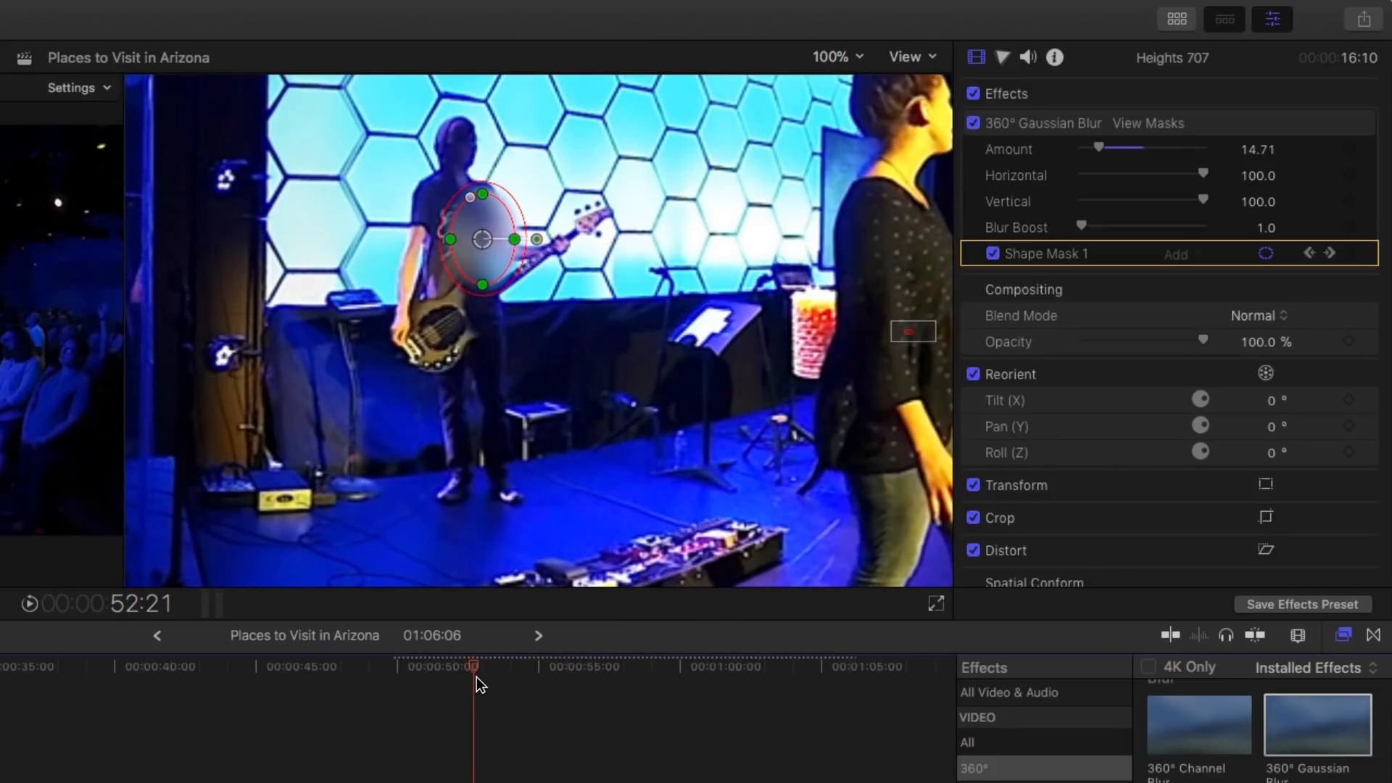
pyautogui.moveTo(483, 238); pyautogui.dragTo(466, 238)
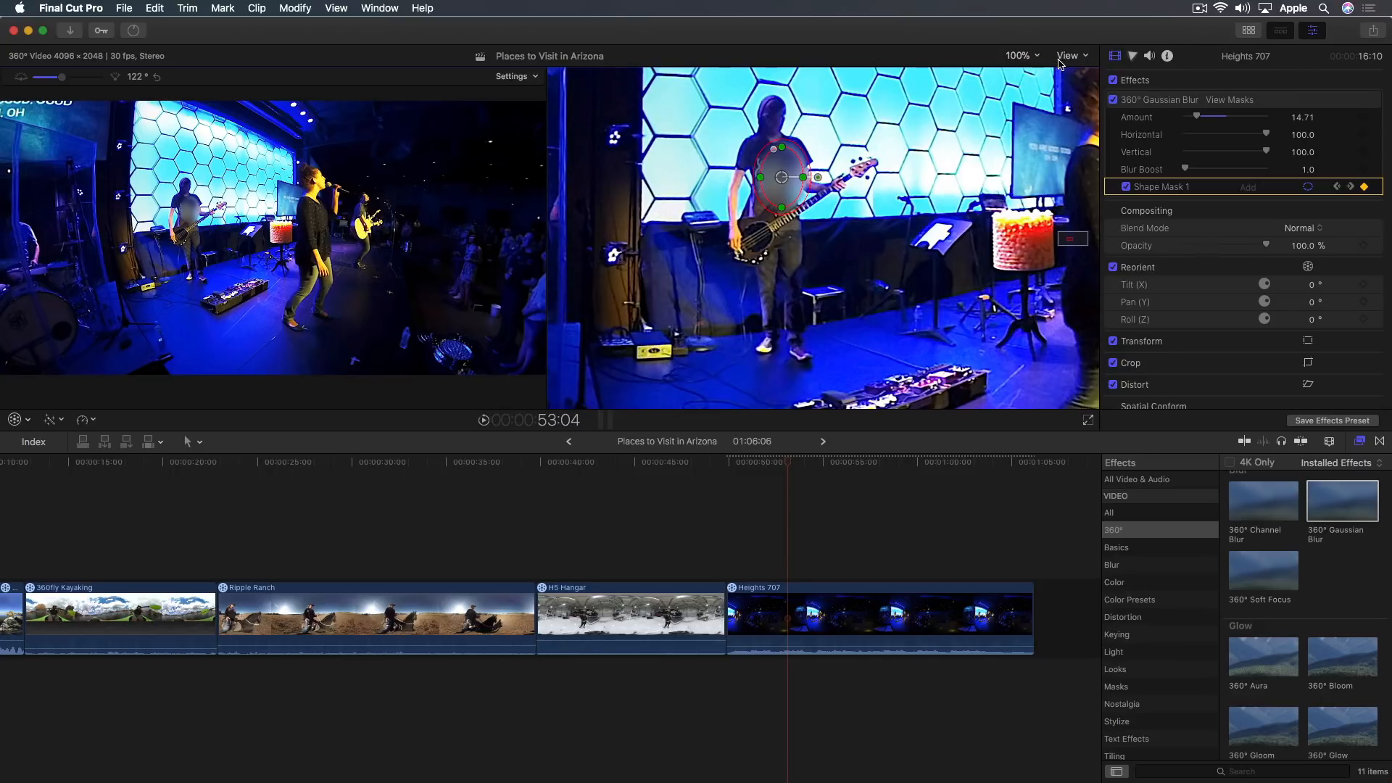
# Fit the 360° frame in the viewer and add Hue/Saturation Curves to Heights 707.
pyautogui.click(1018, 55)
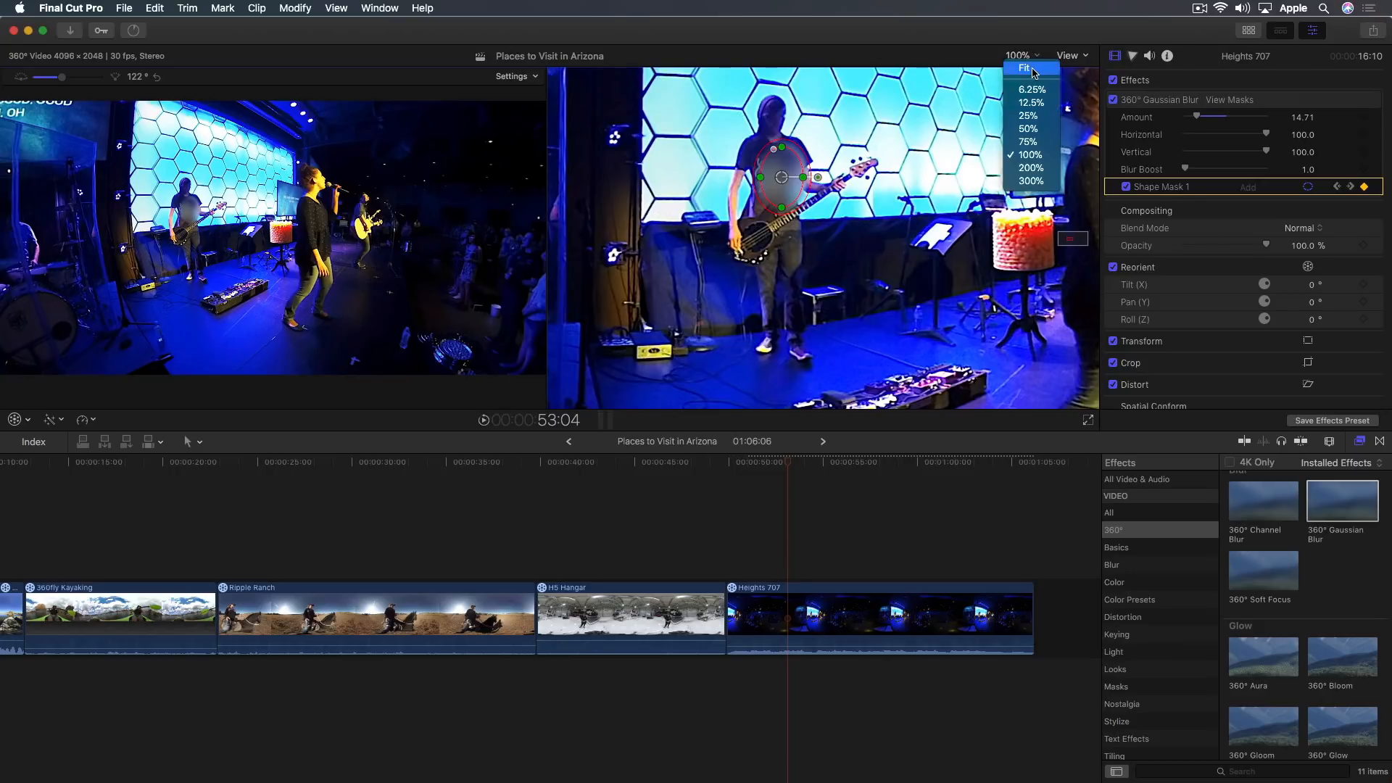
pyautogui.click(1023, 68)
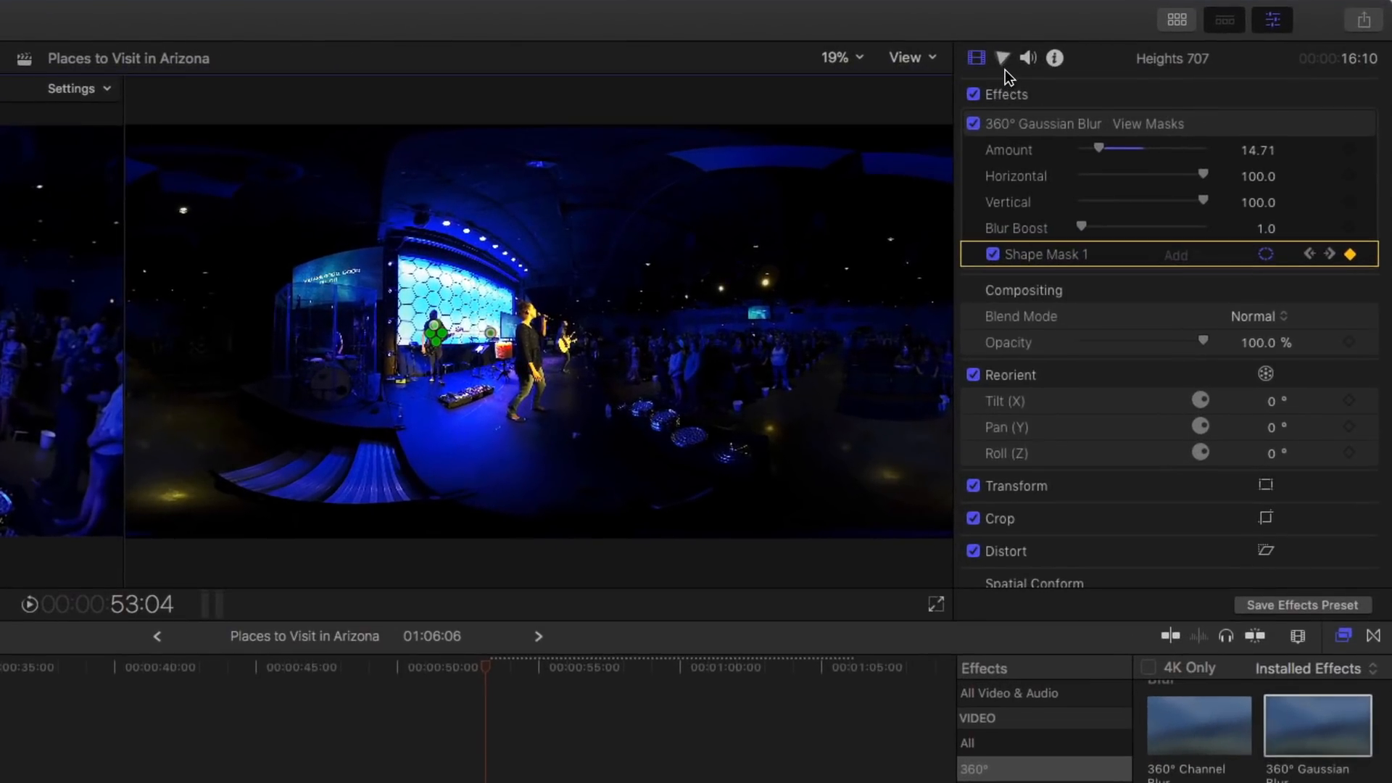
pyautogui.click(1002, 59)
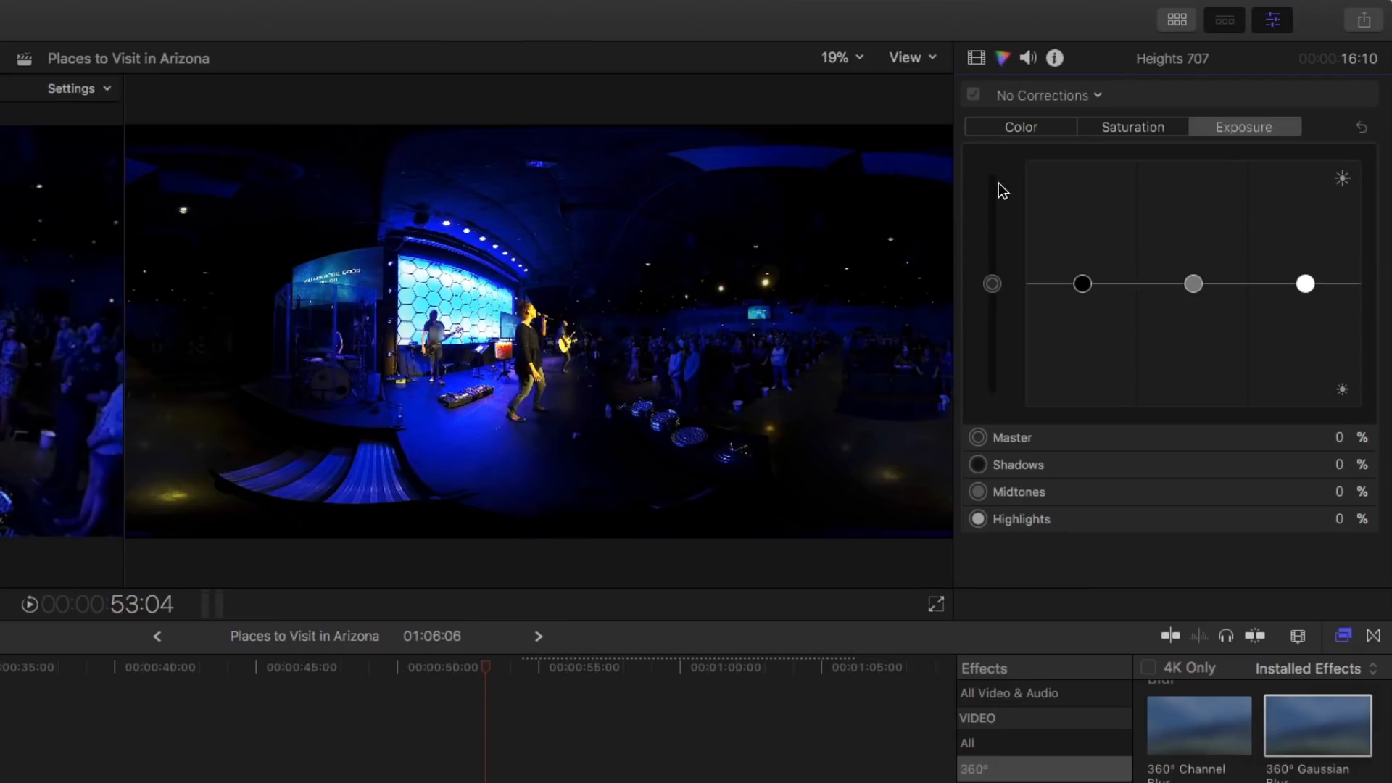
pyautogui.moveTo(1036, 114)
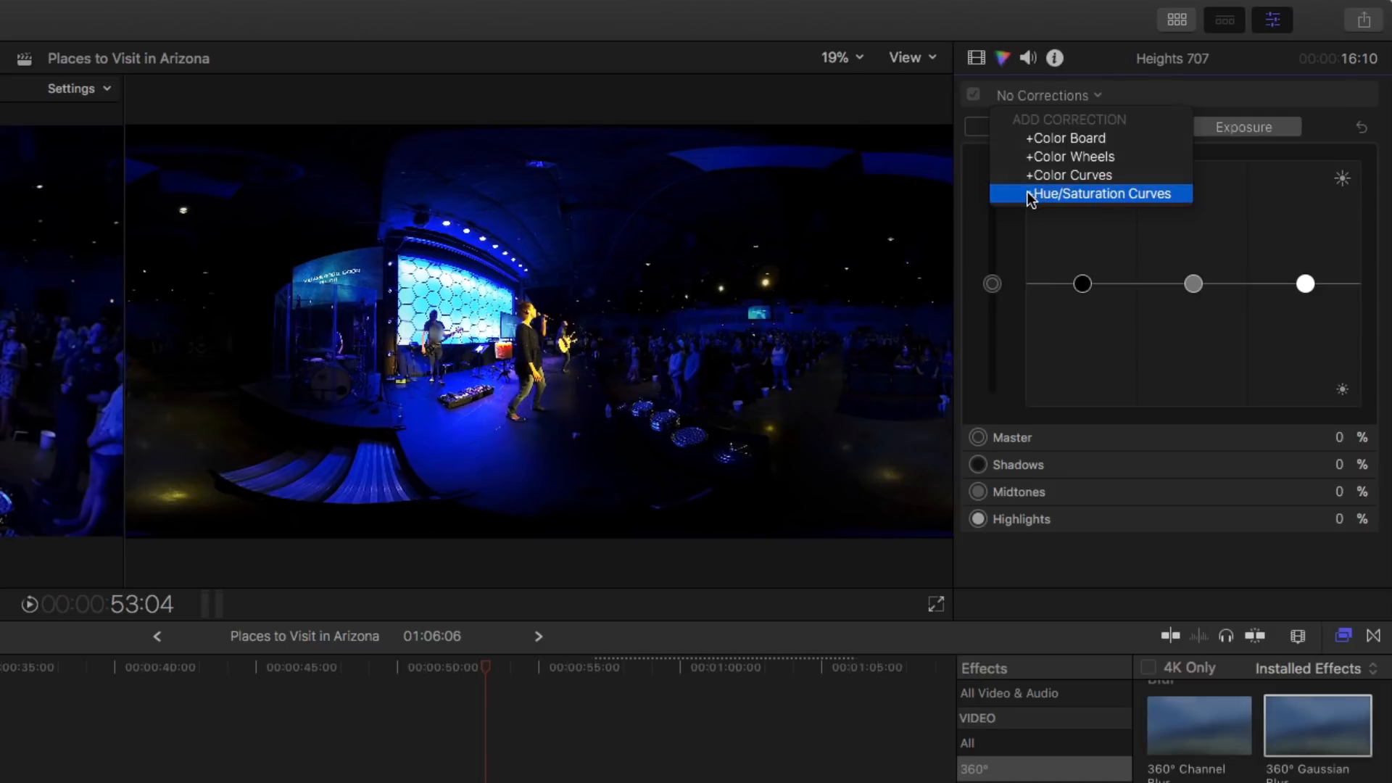
pyautogui.moveTo(1090, 198)
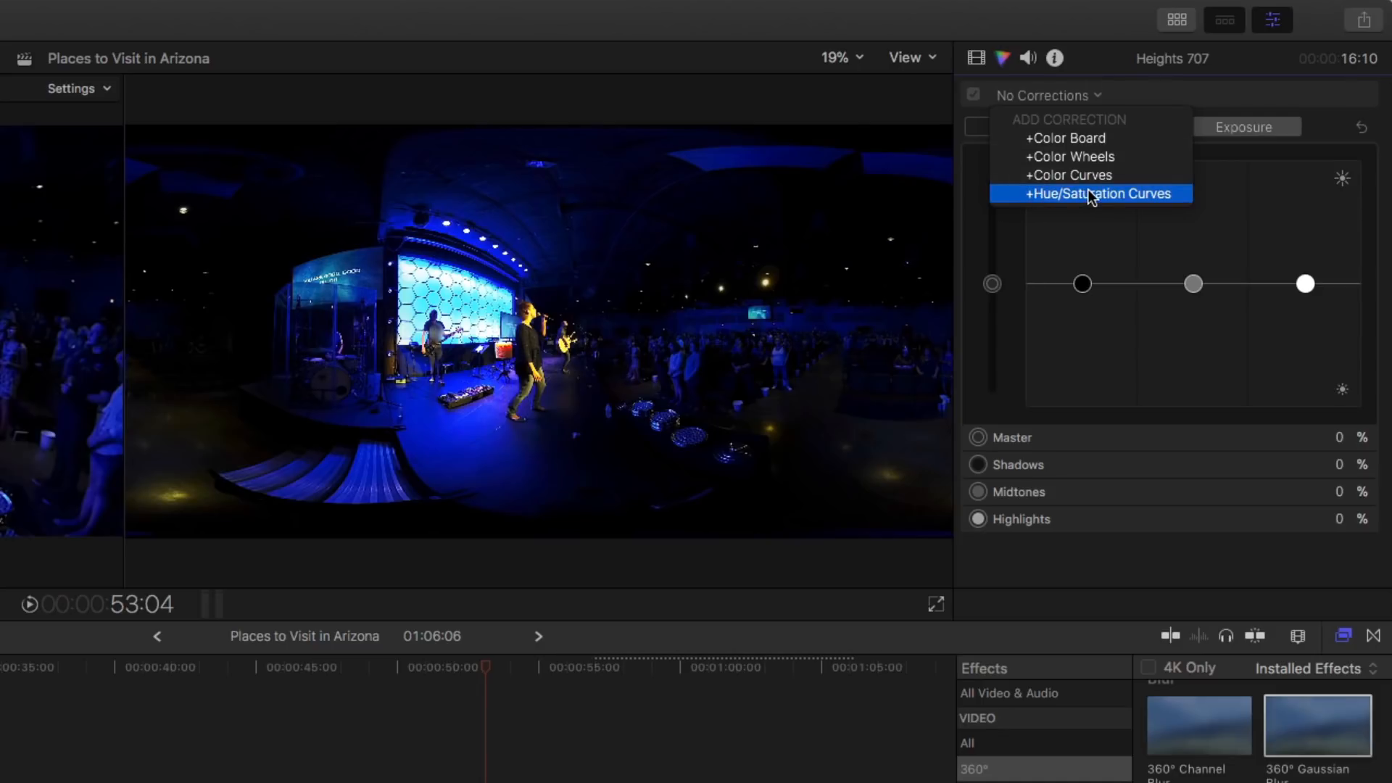
pyautogui.click(1090, 193)
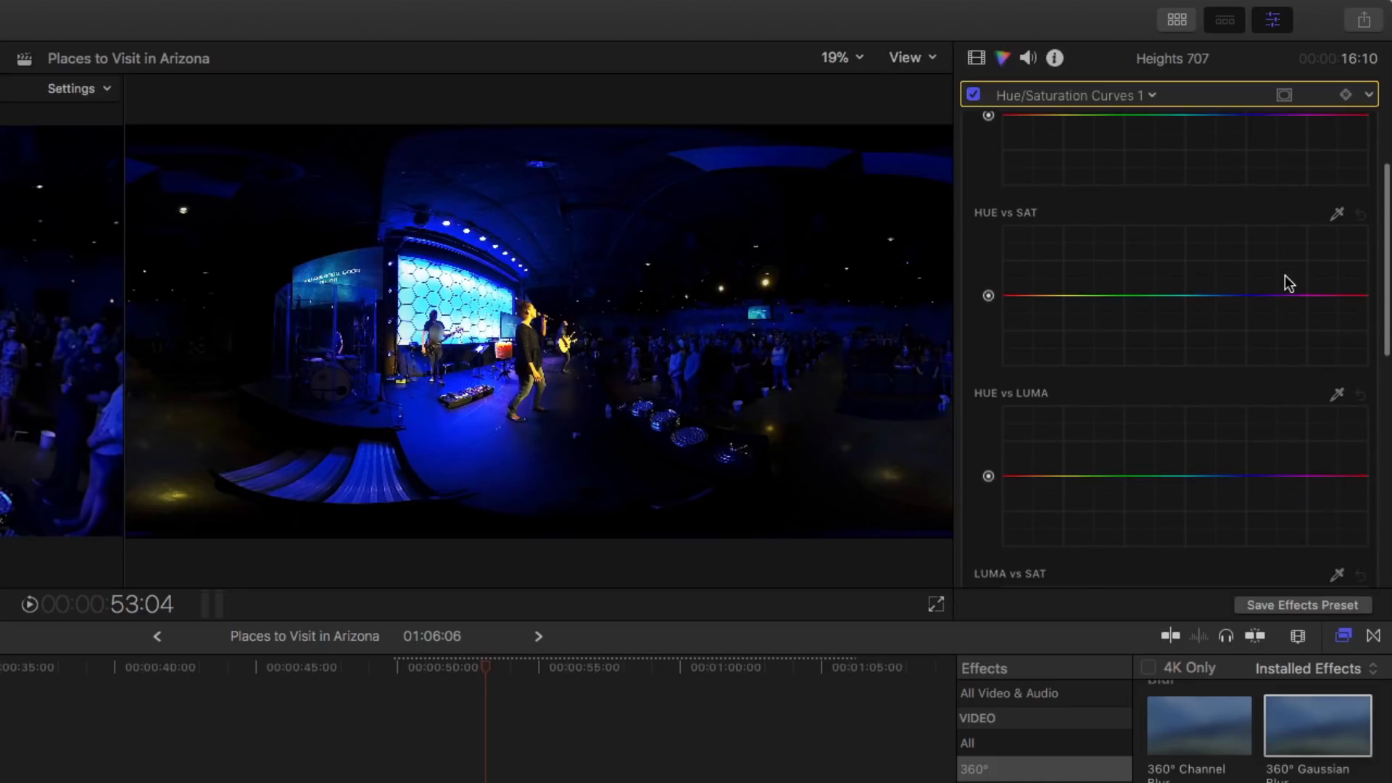
pyautogui.scroll(3)
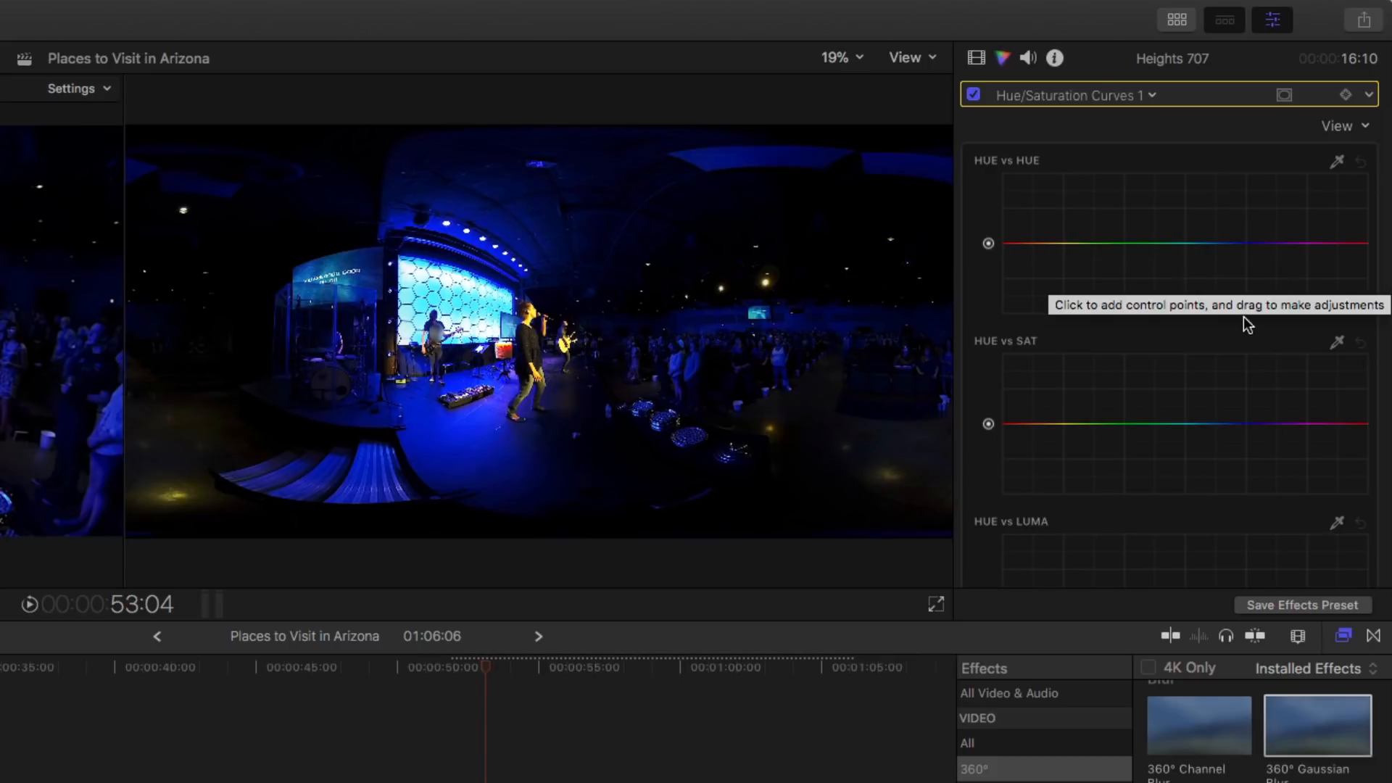
pyautogui.scroll(-3)
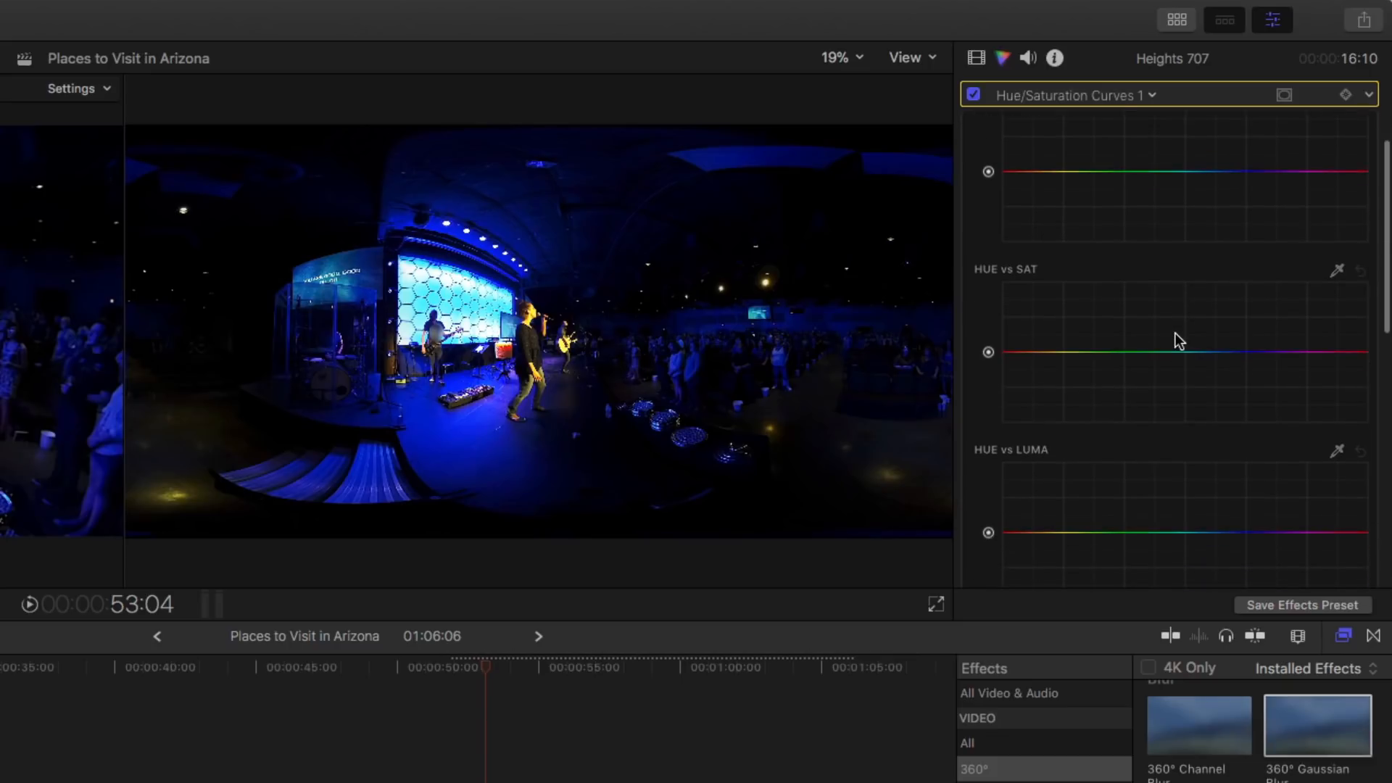
pyautogui.scroll(-3)
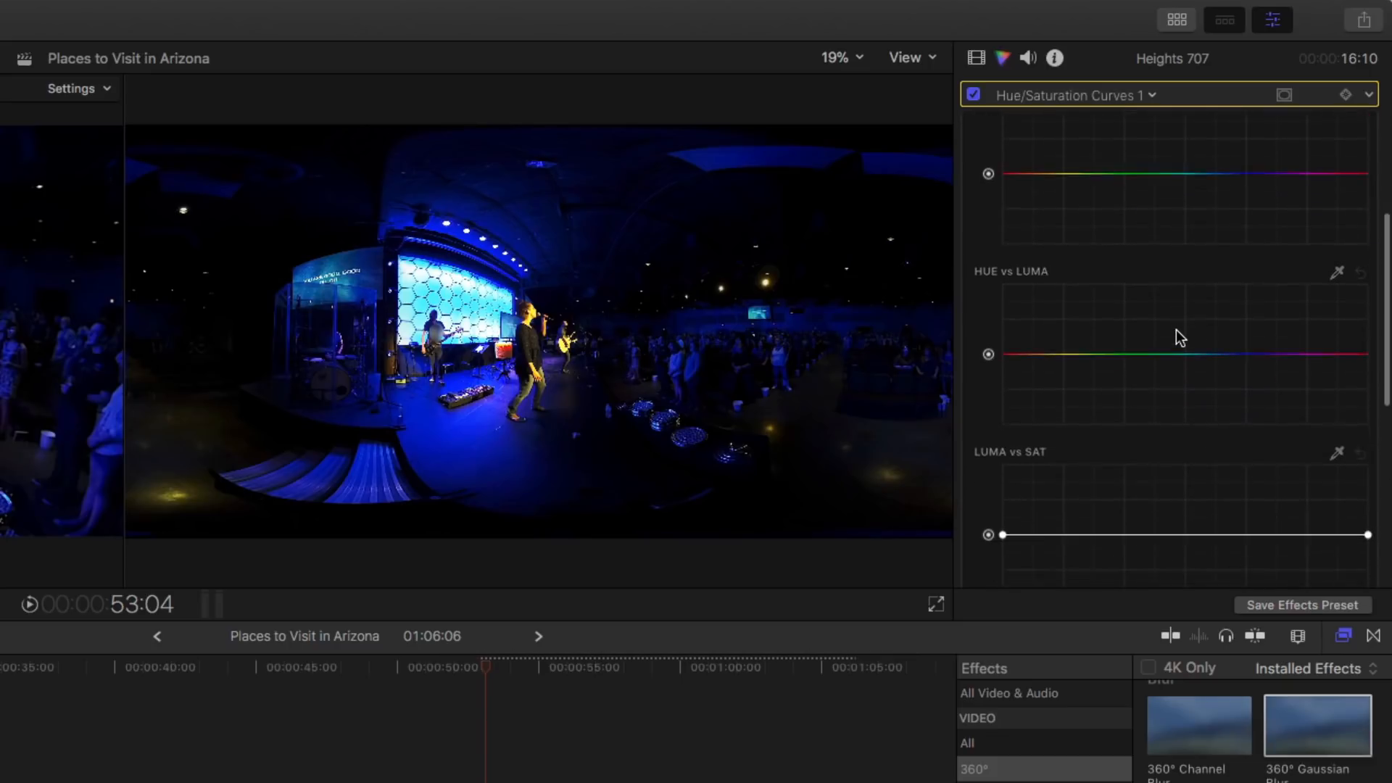
pyautogui.scroll(3)
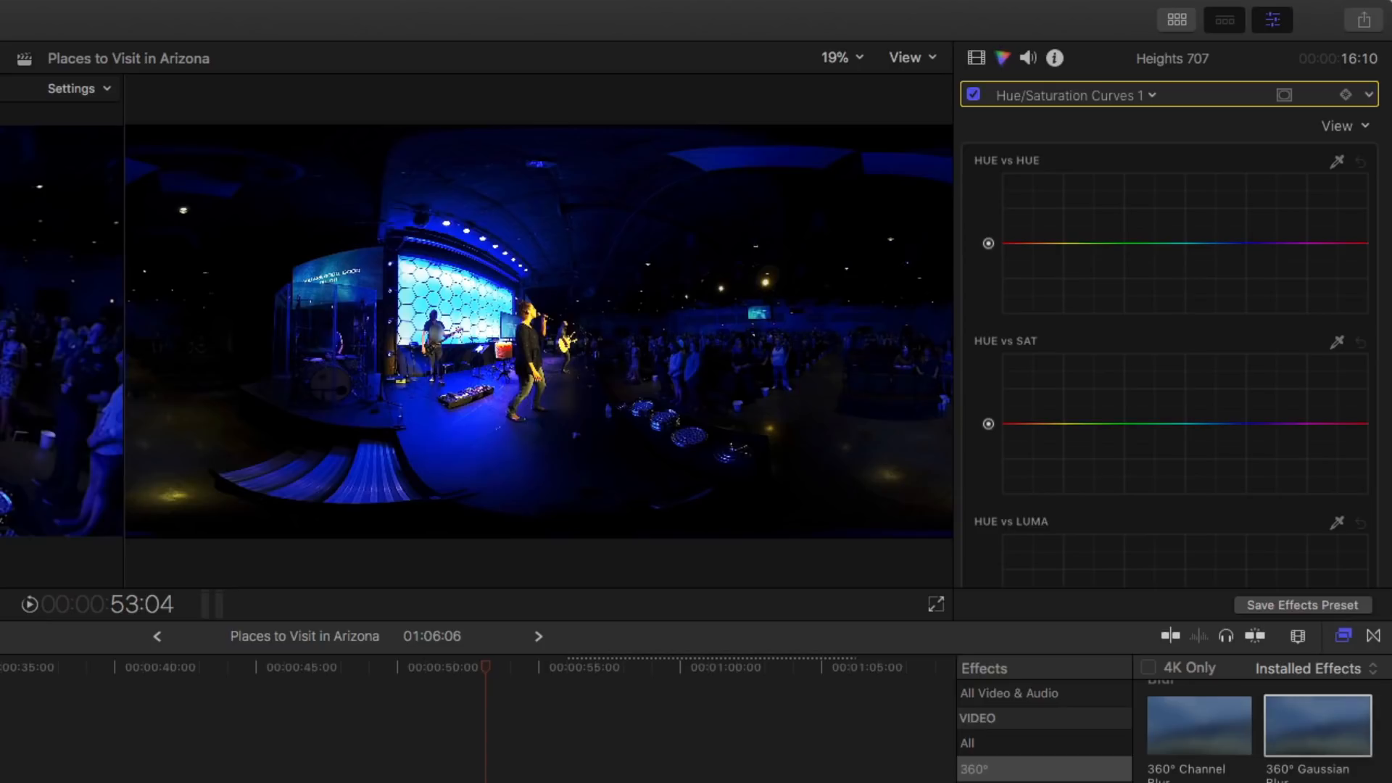
# Sample the blue stage lighting with the Hue vs Sat eyedropper.
pyautogui.click(1039, 363)
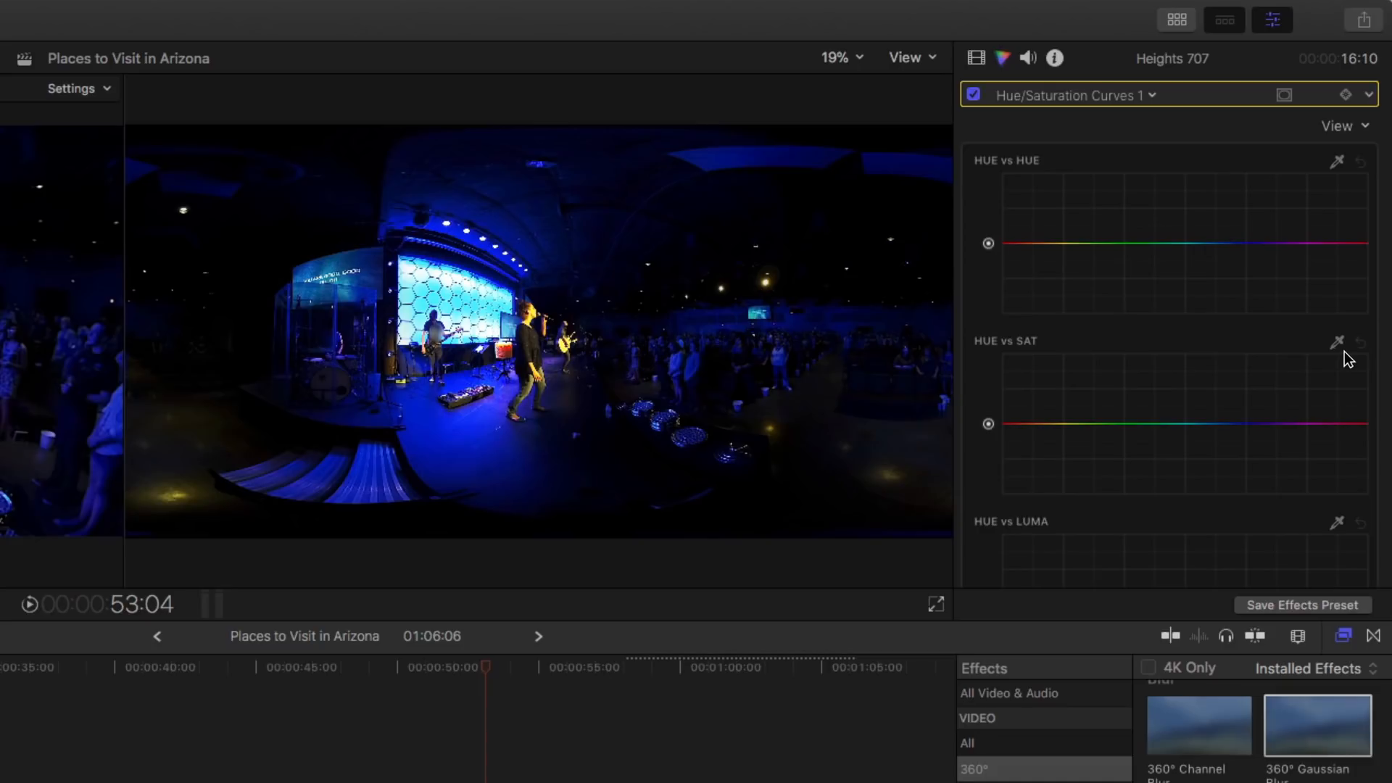
pyautogui.moveTo(1065, 391)
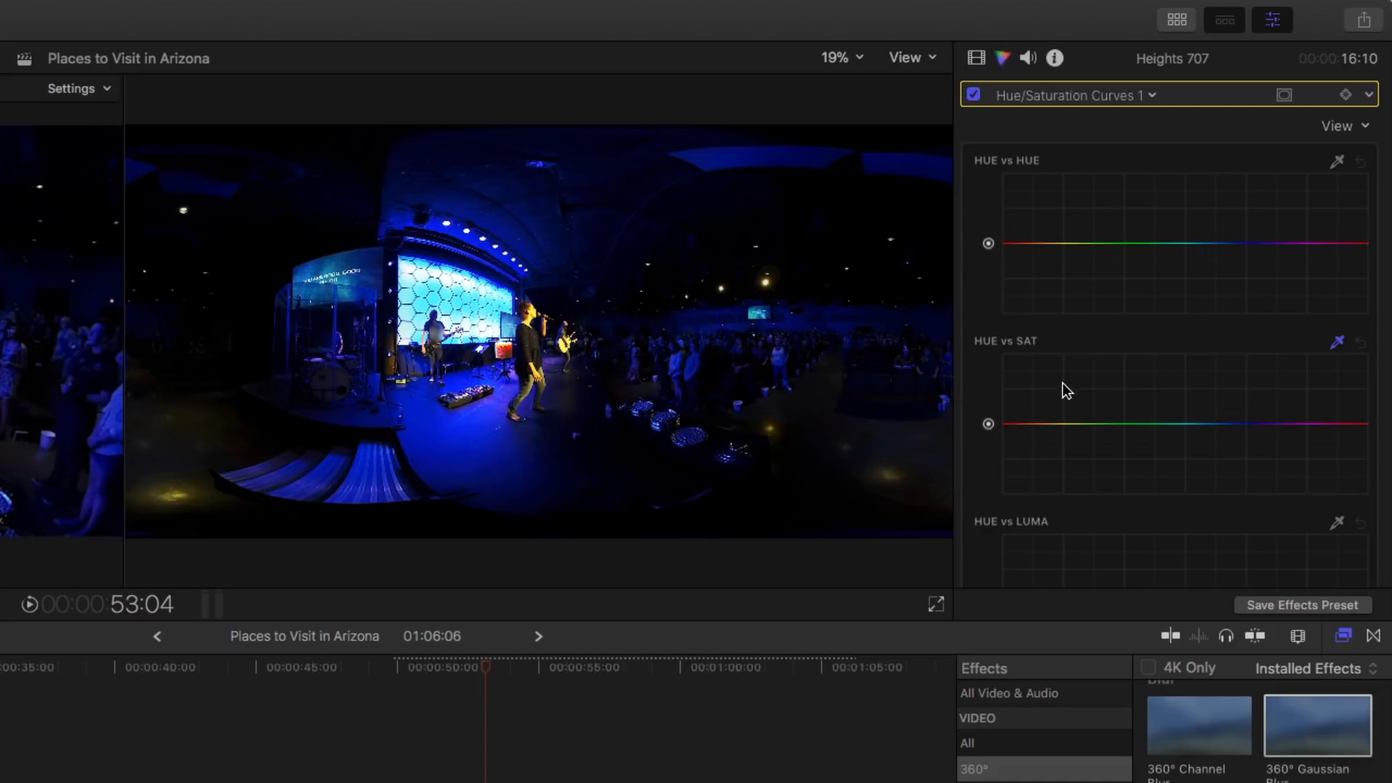
pyautogui.moveTo(475, 427)
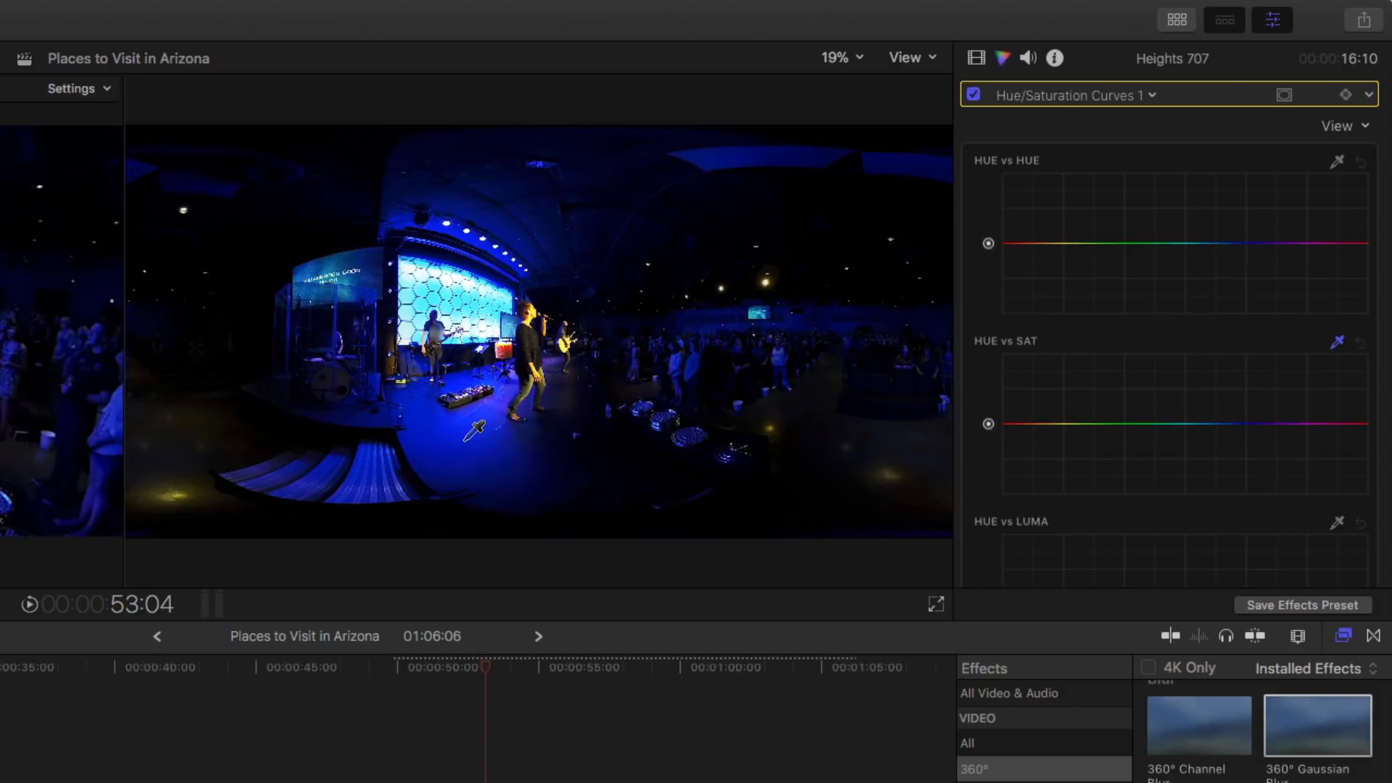
pyautogui.click(1239, 423)
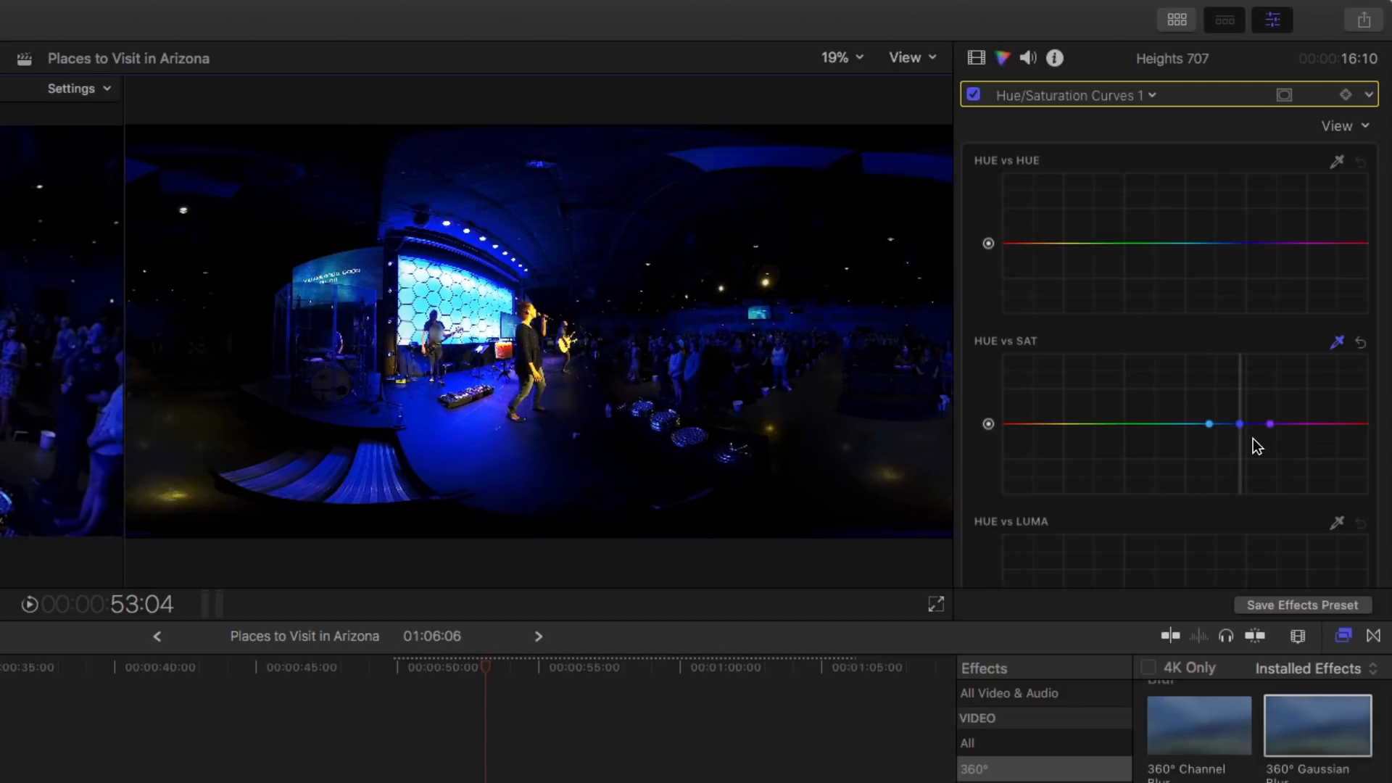
pyautogui.moveTo(1254, 444)
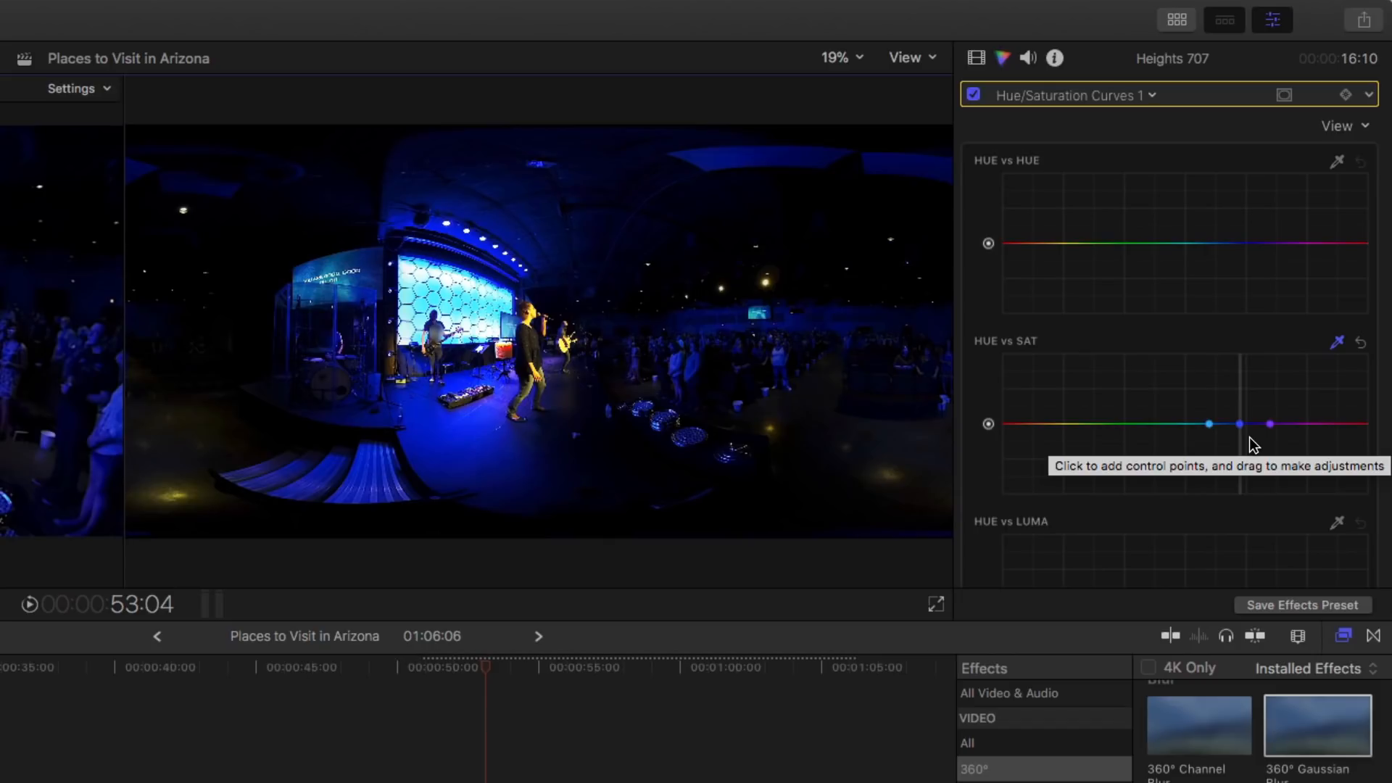
pyautogui.moveTo(1253, 491)
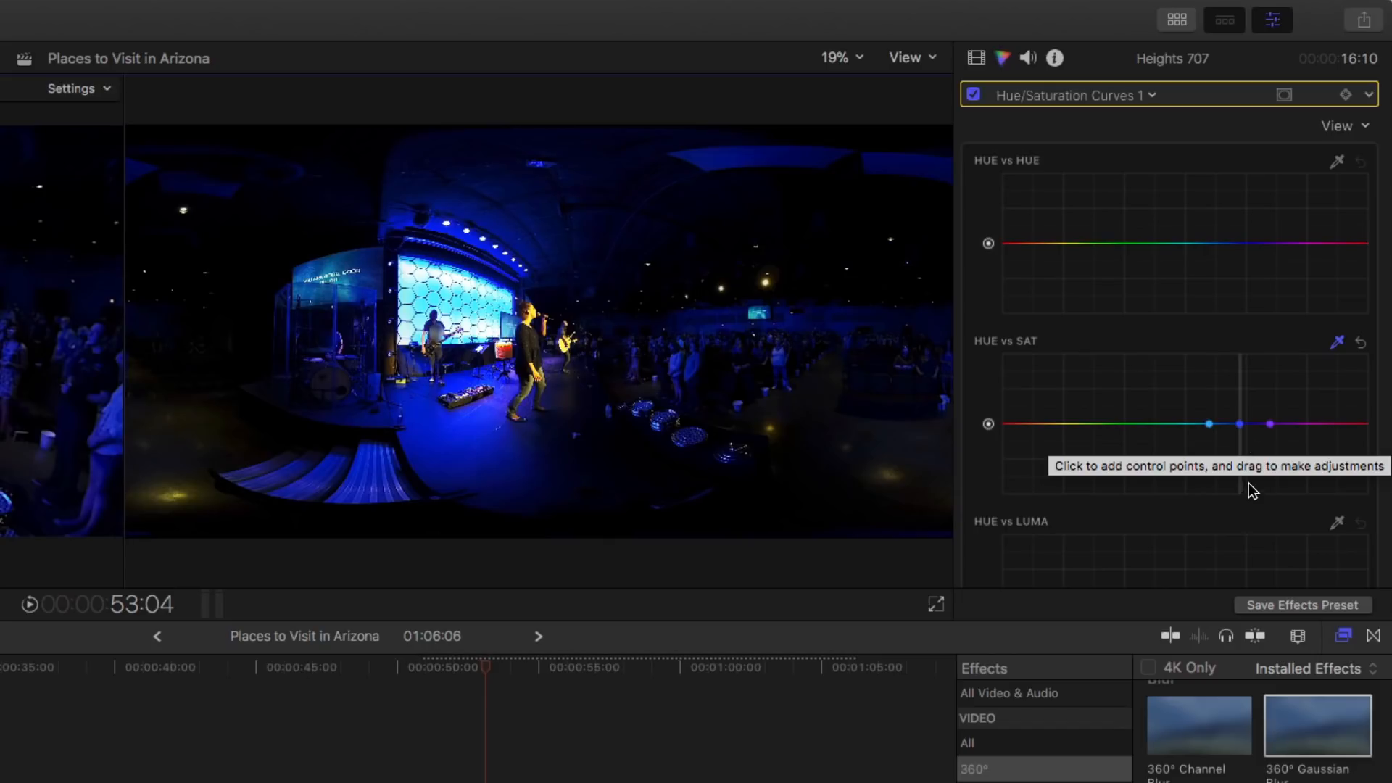
pyautogui.moveTo(1076, 526)
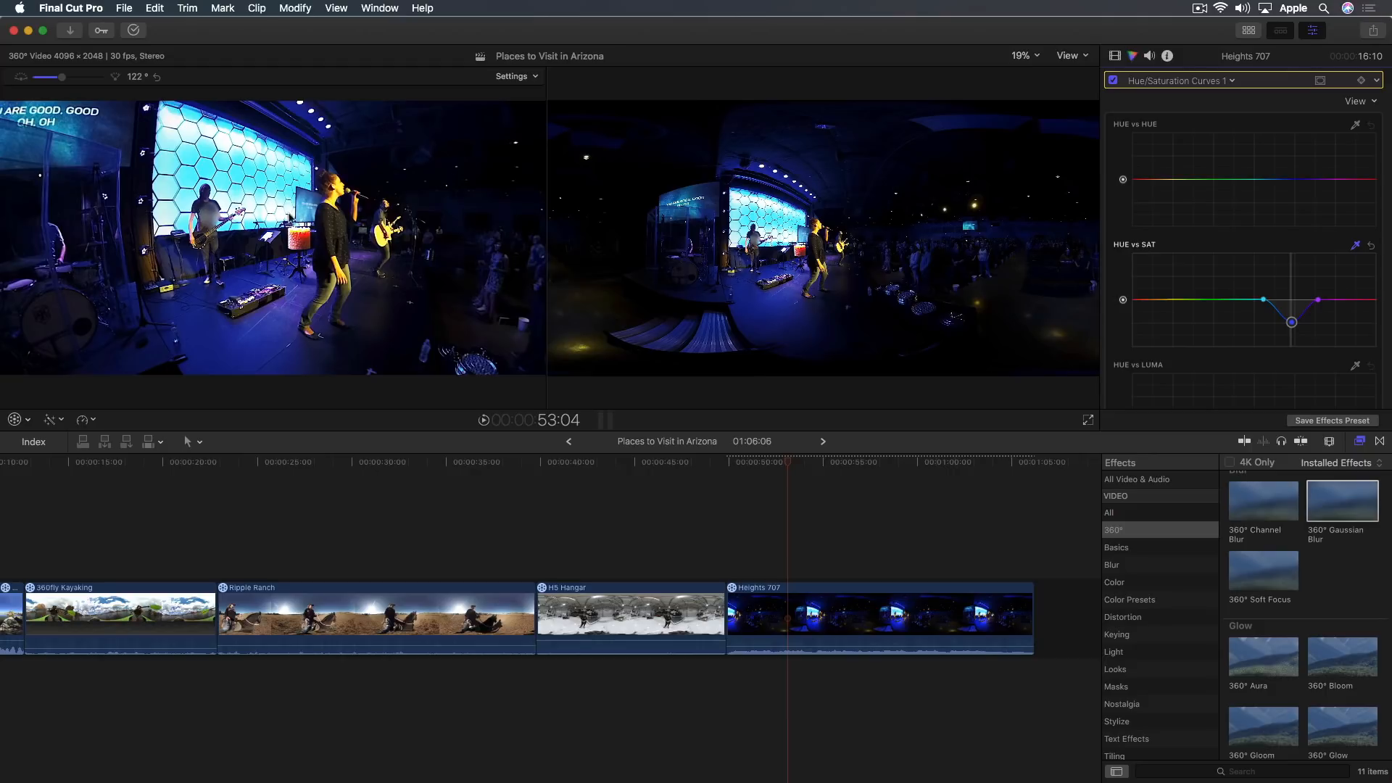
# Change the viewer zoom from 19% to 100% to inspect the singer's face.
pyautogui.click(1022, 55)
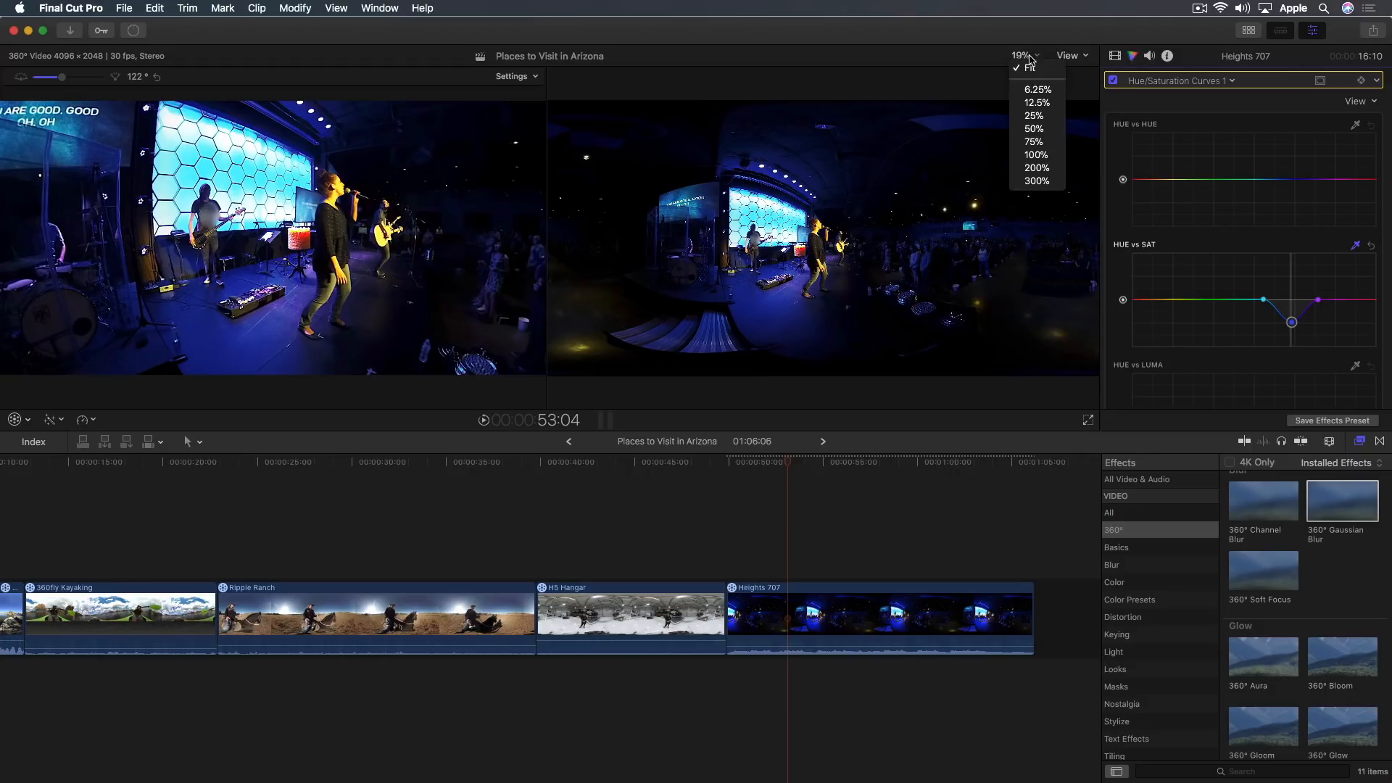
pyautogui.moveTo(1036, 155)
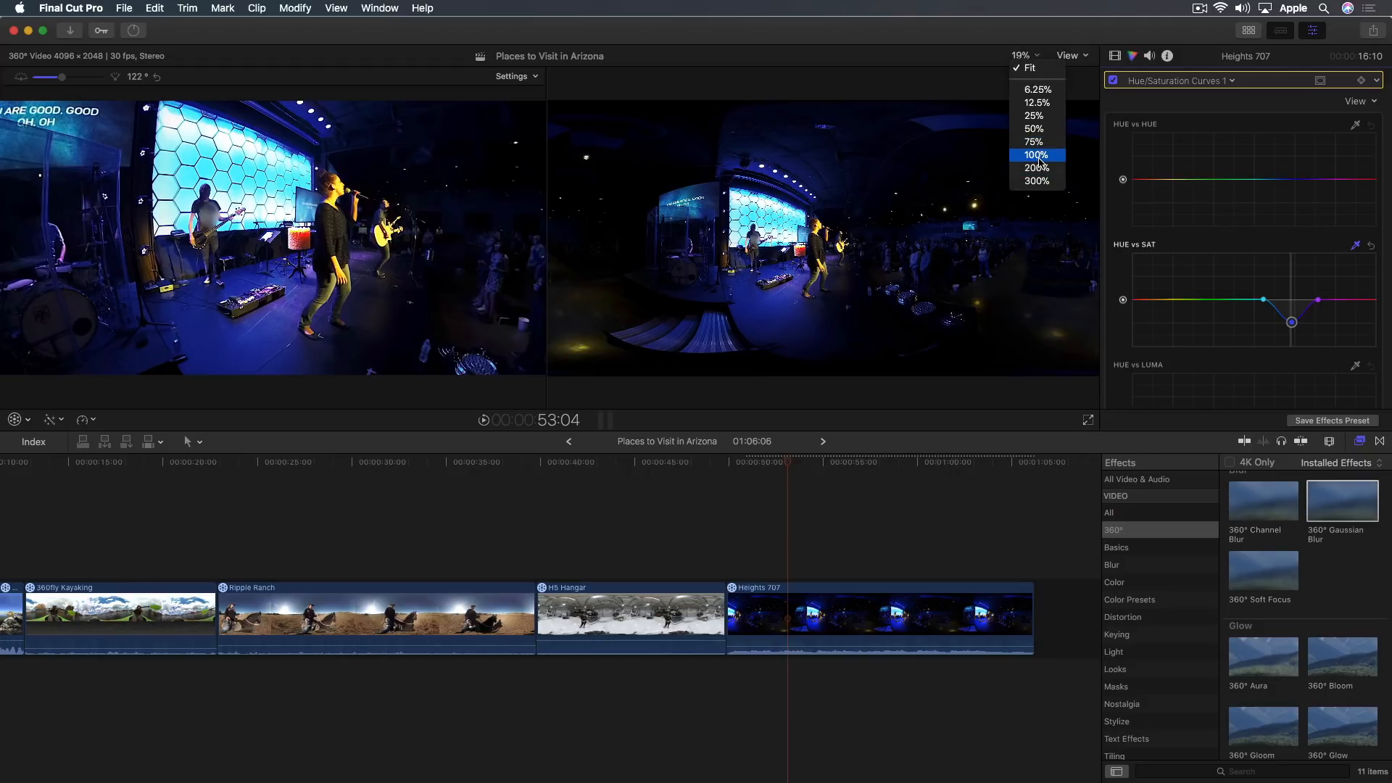
pyautogui.click(1035, 154)
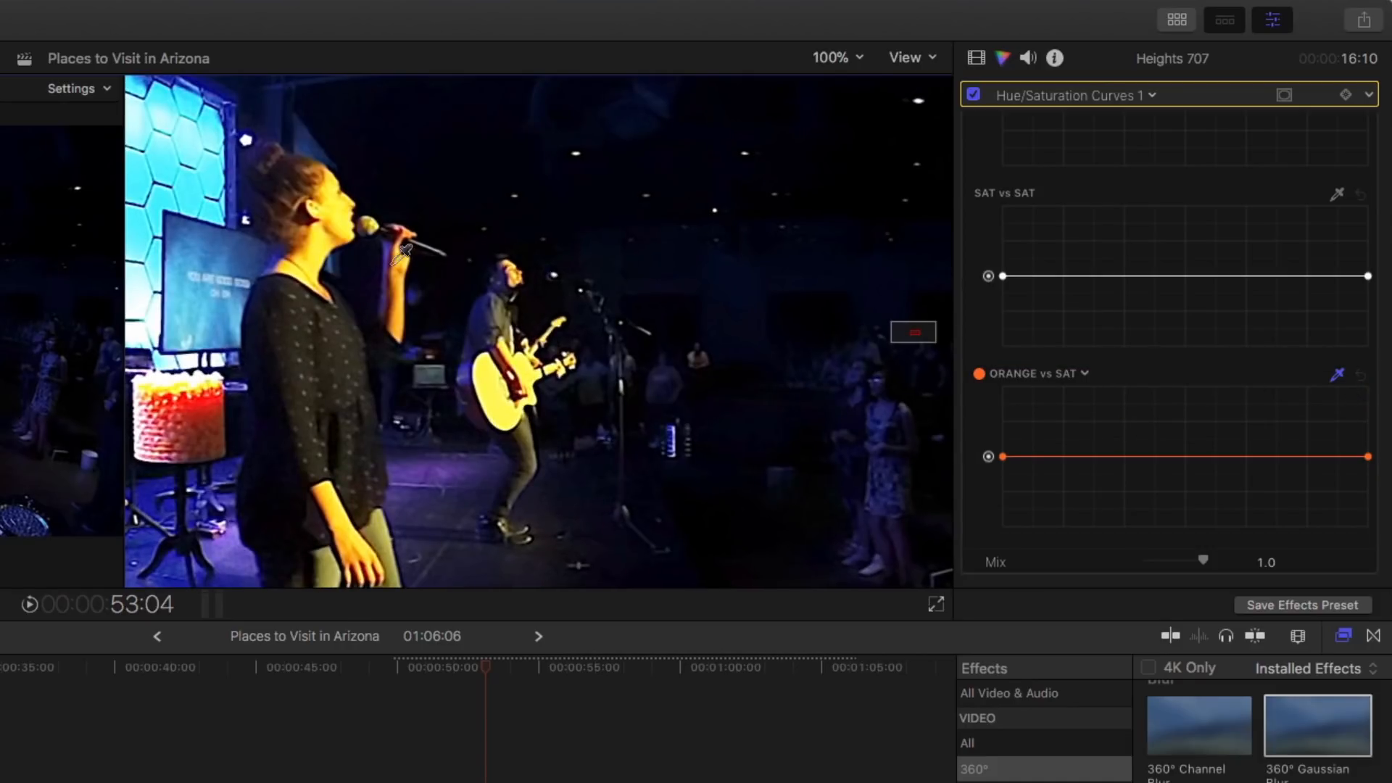
pyautogui.moveTo(351, 218)
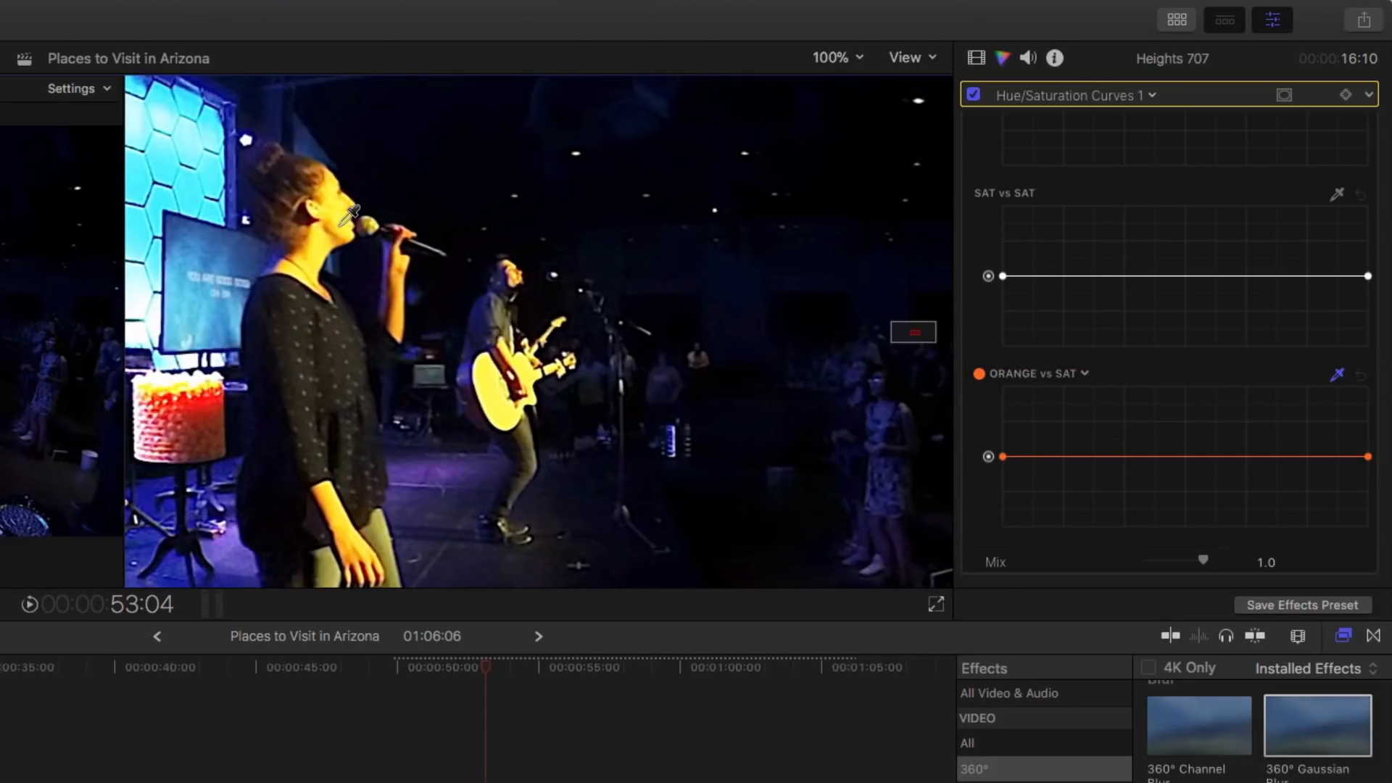
# Switch the Orange vs Sat curve to Yellow vs Sat and add a mid-curve control point.
pyautogui.click(1065, 373)
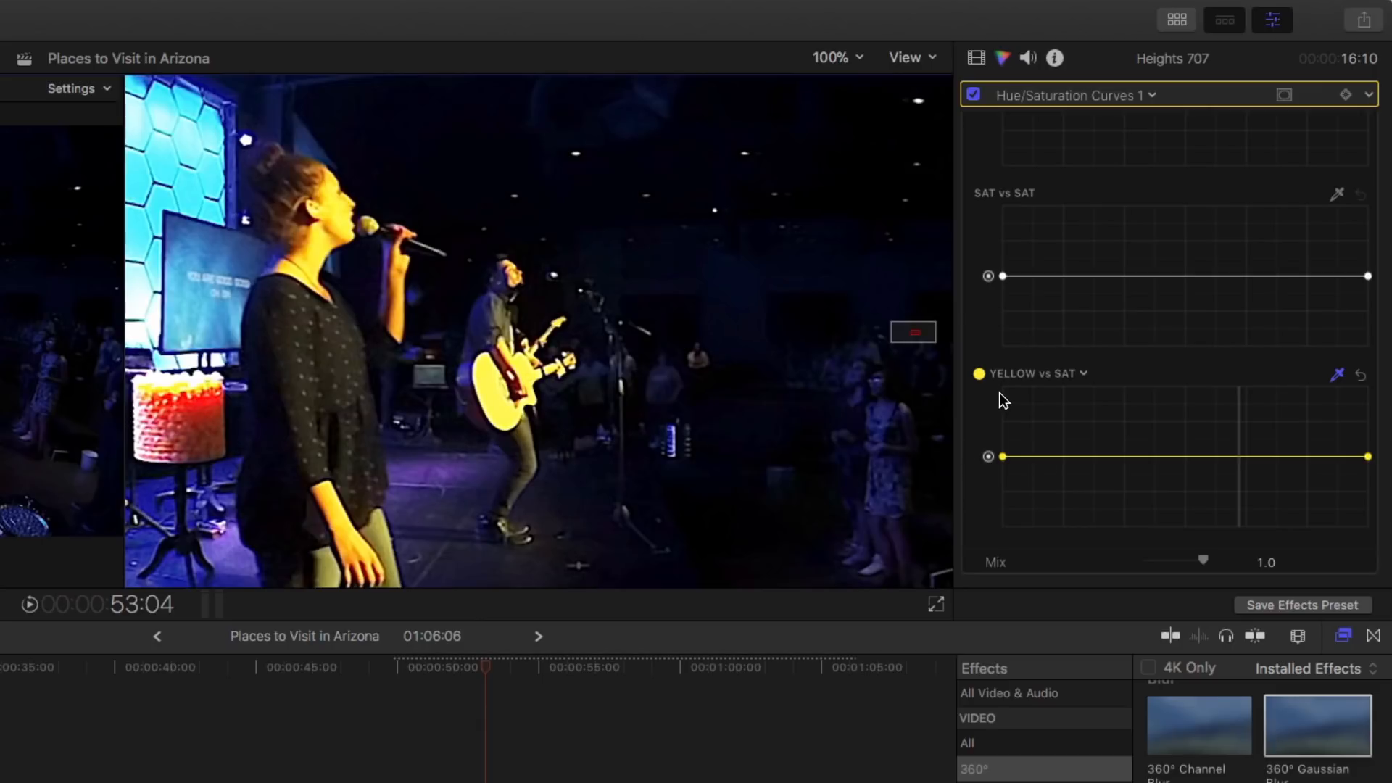
pyautogui.moveTo(1051, 397)
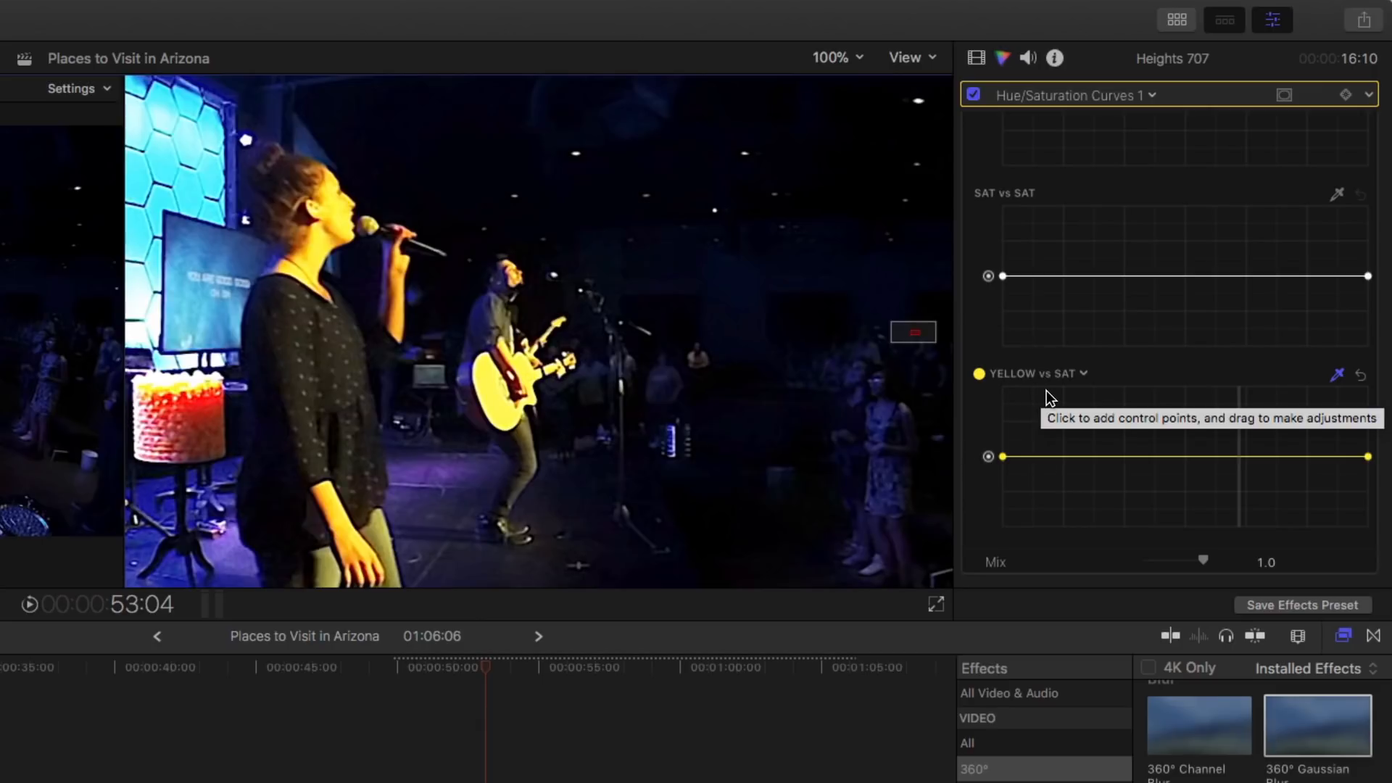
pyautogui.moveTo(1051, 400)
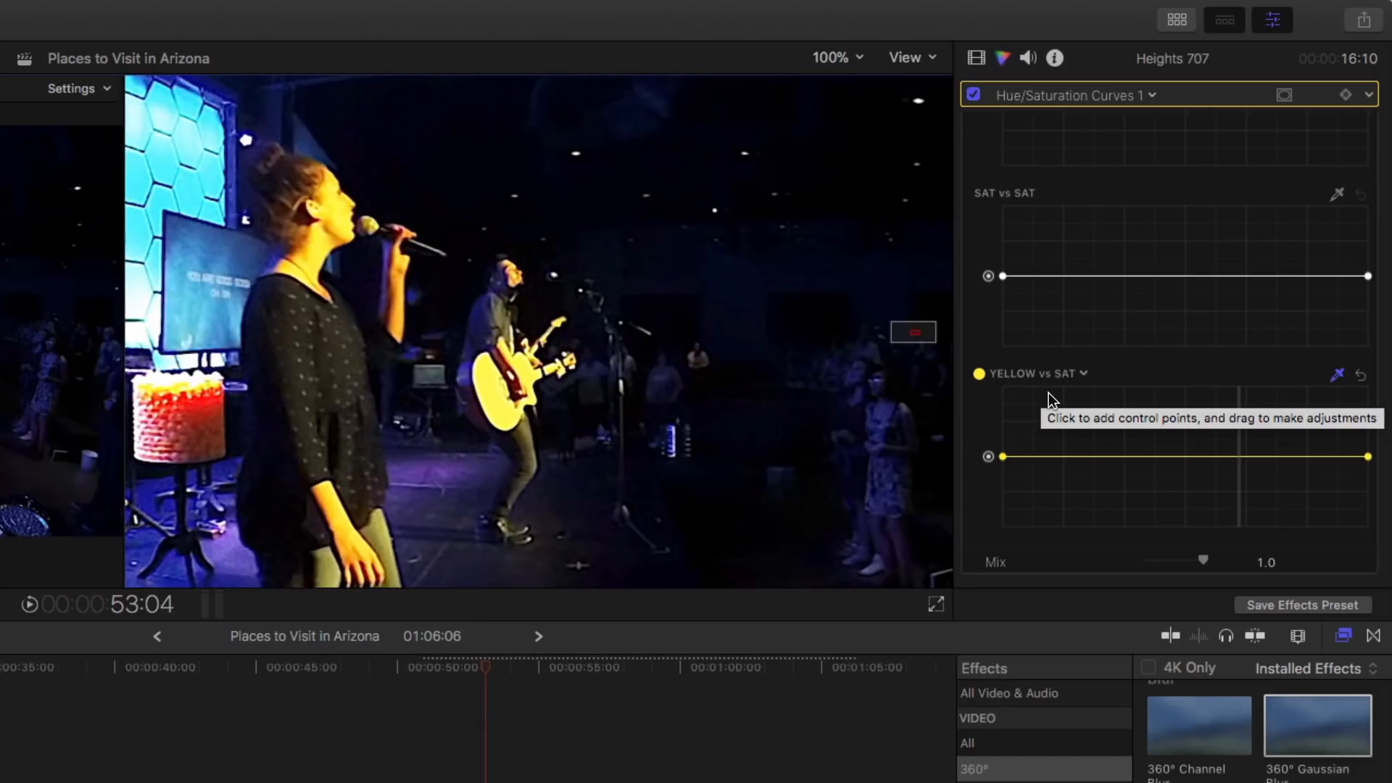
pyautogui.moveTo(1252, 470)
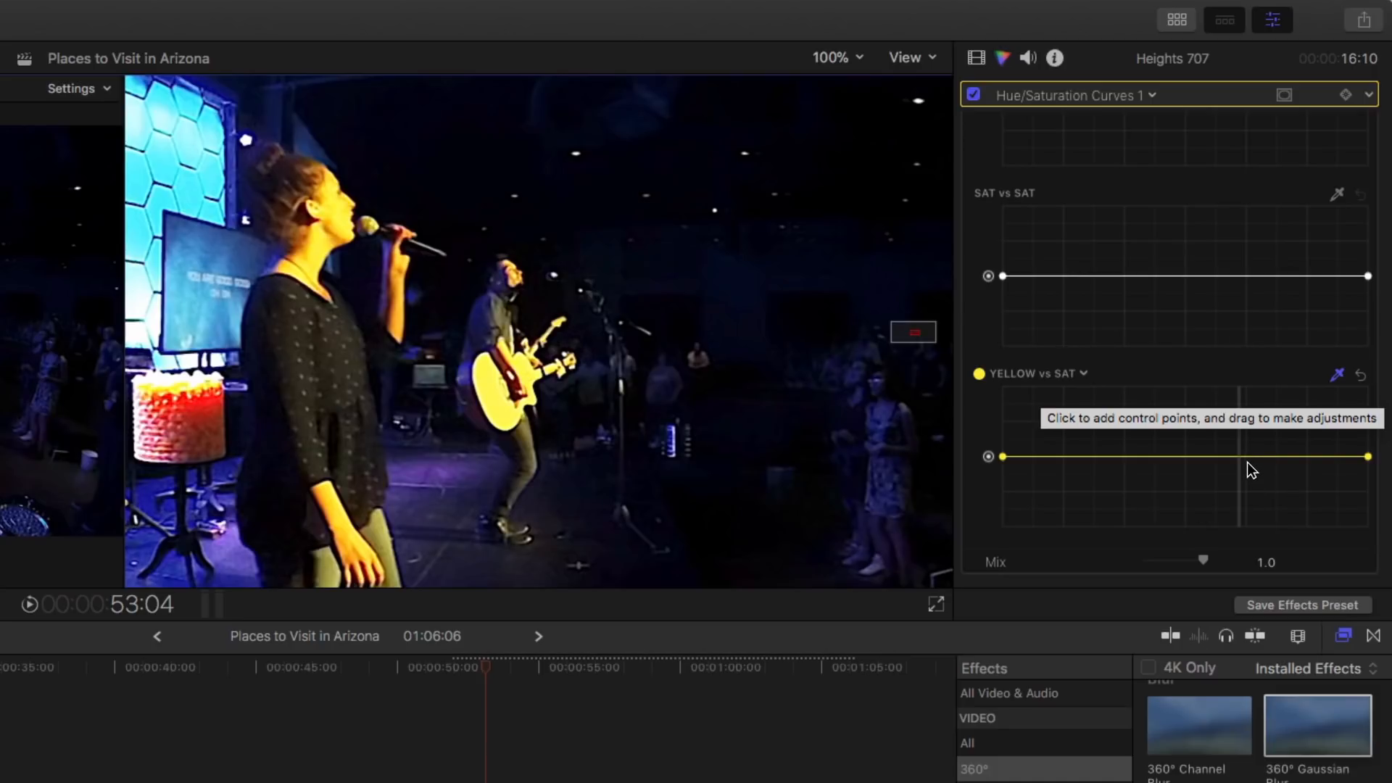
pyautogui.click(1242, 455)
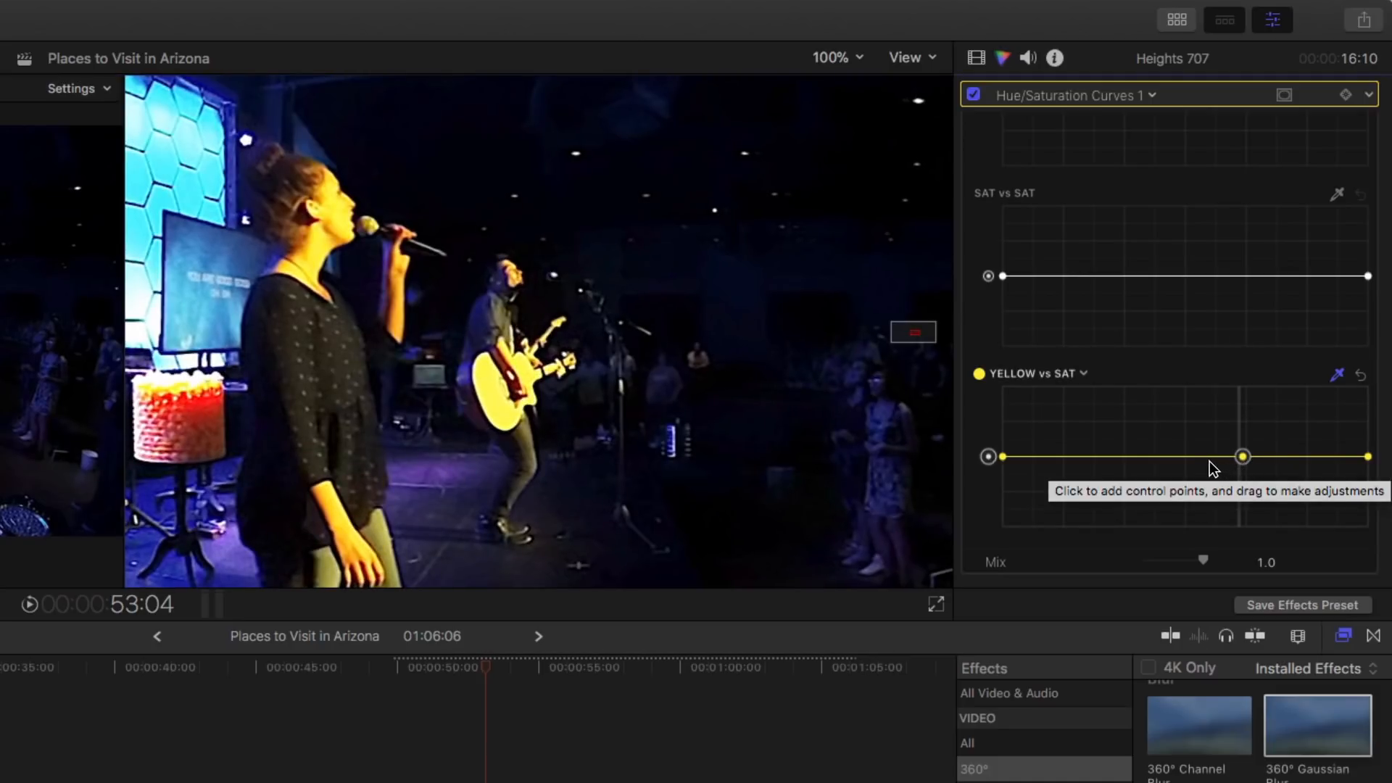
pyautogui.moveTo(1288, 482)
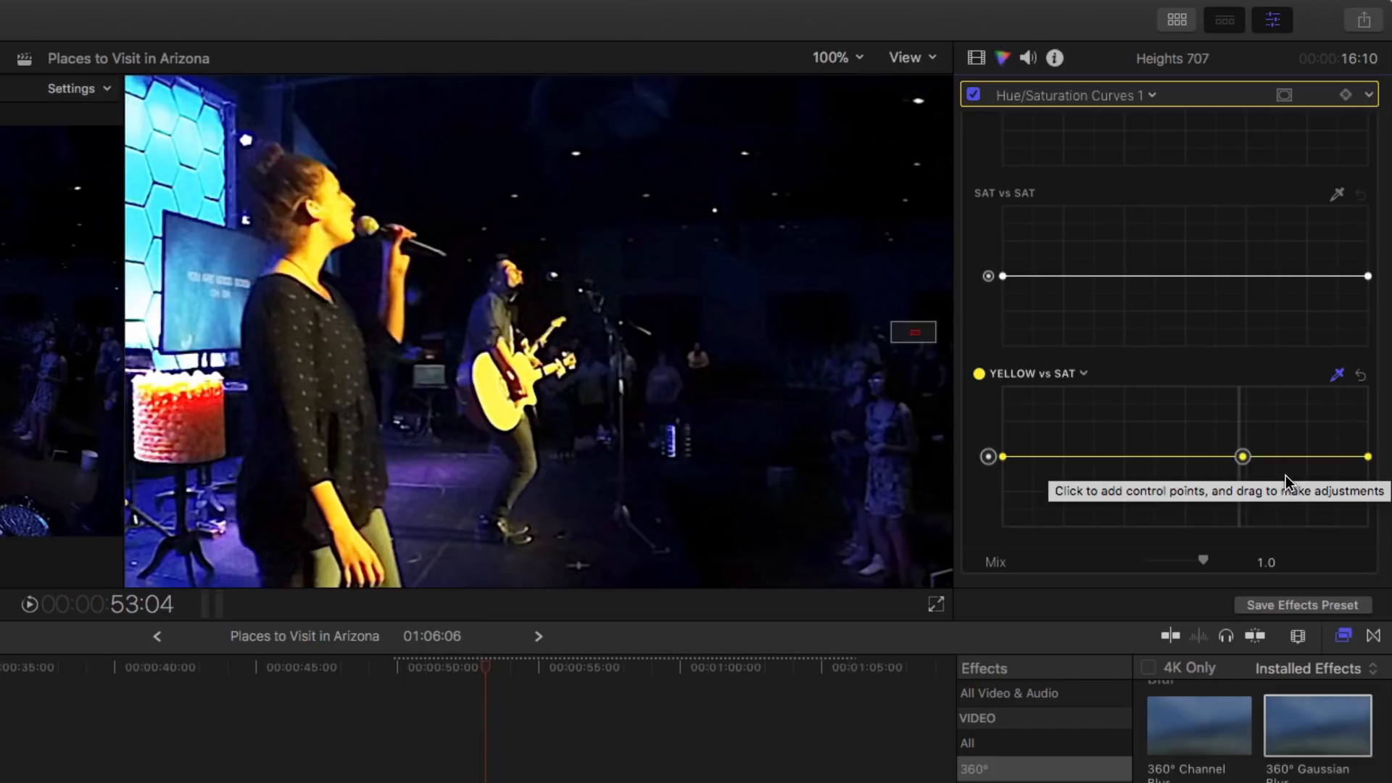
pyautogui.moveTo(1242, 457)
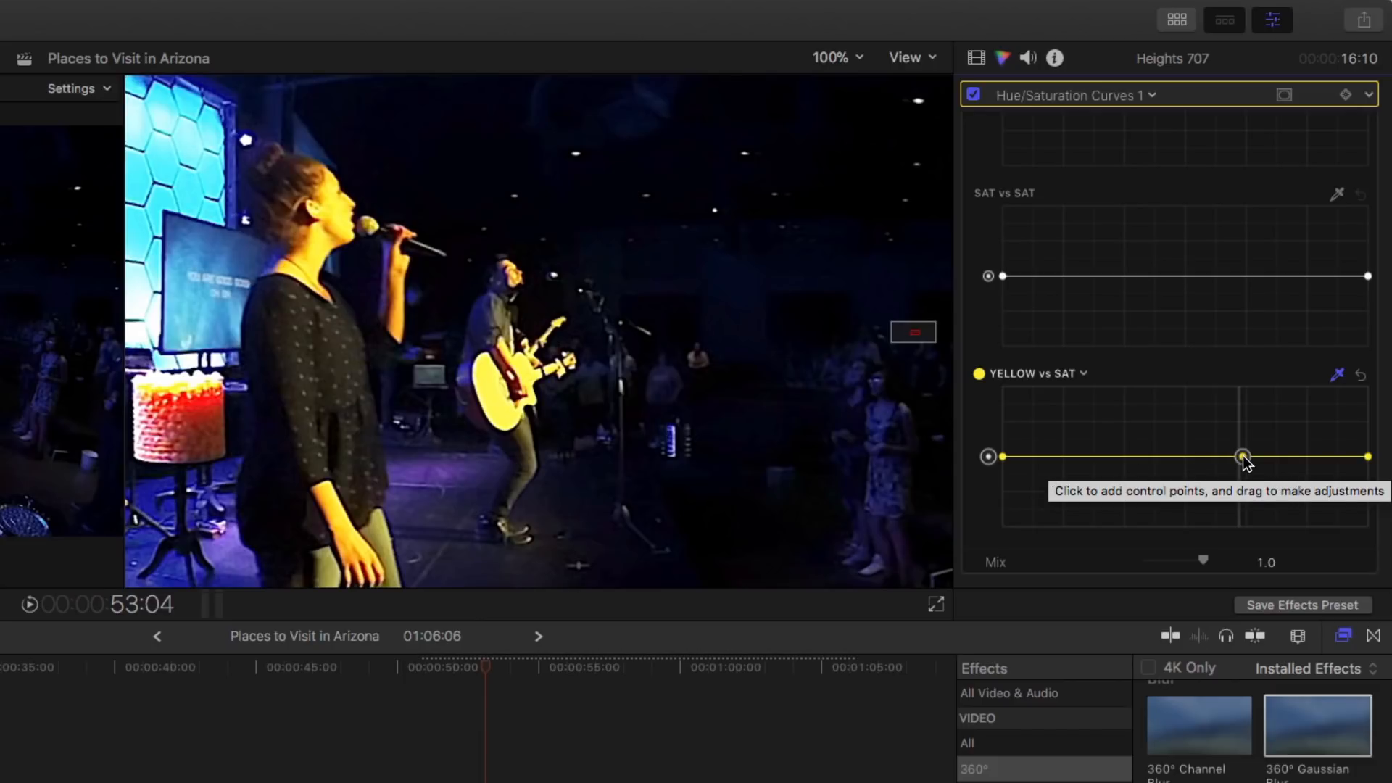
pyautogui.moveTo(1252, 468)
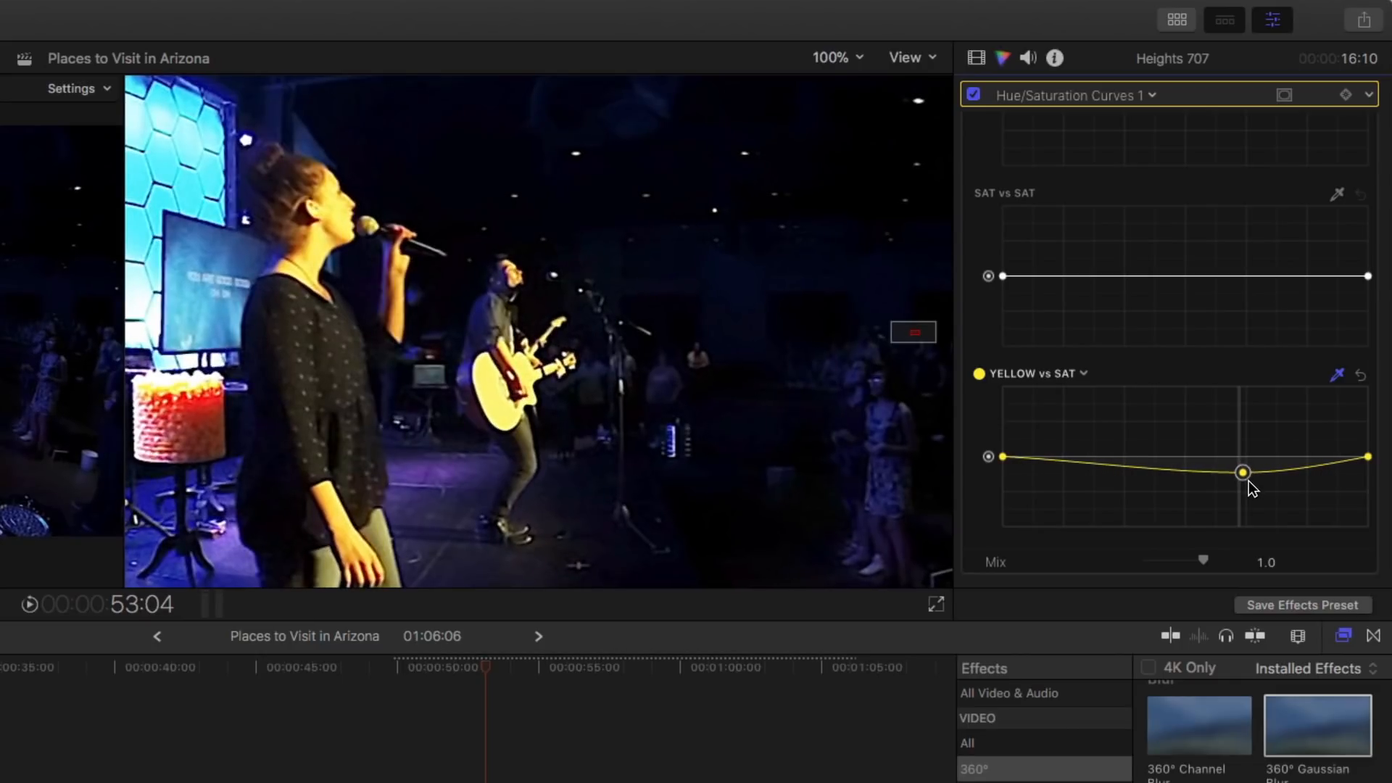
pyautogui.moveTo(849, 74)
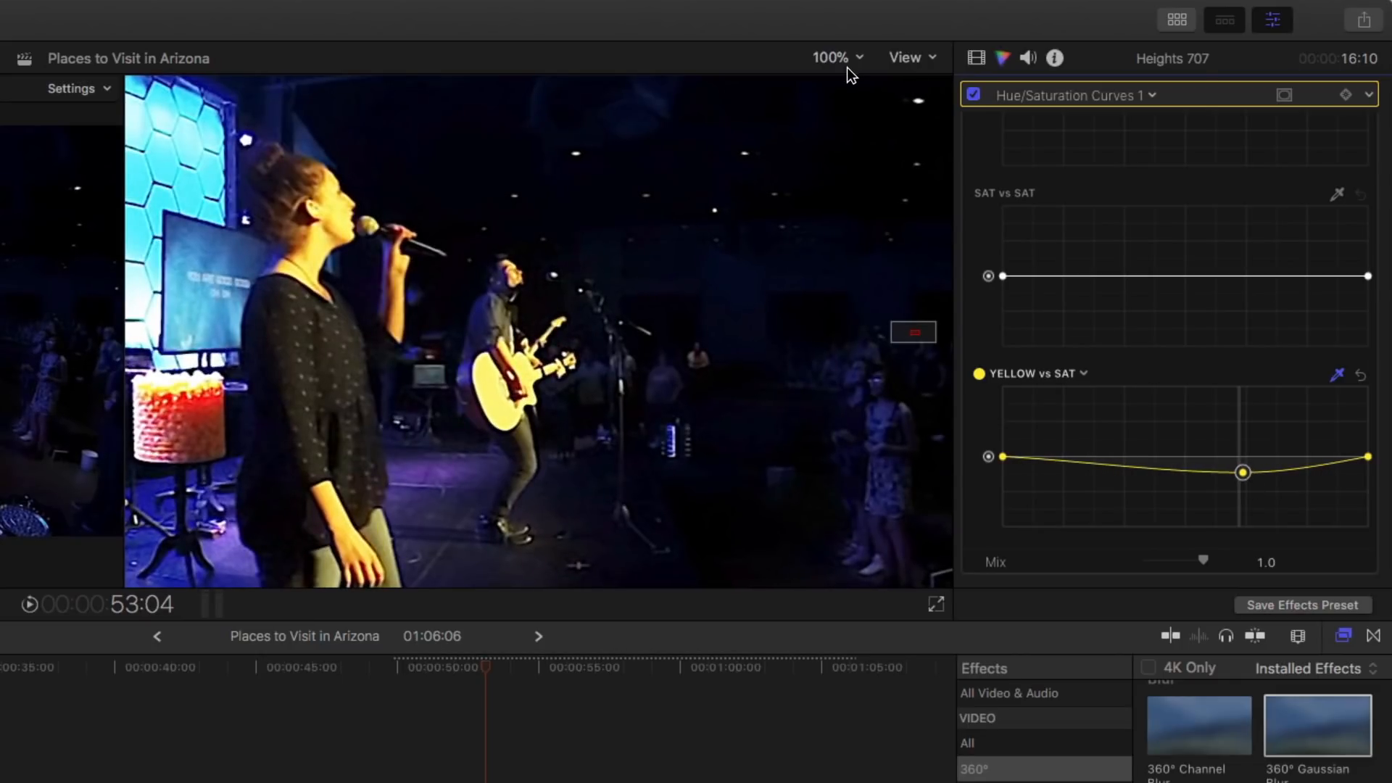